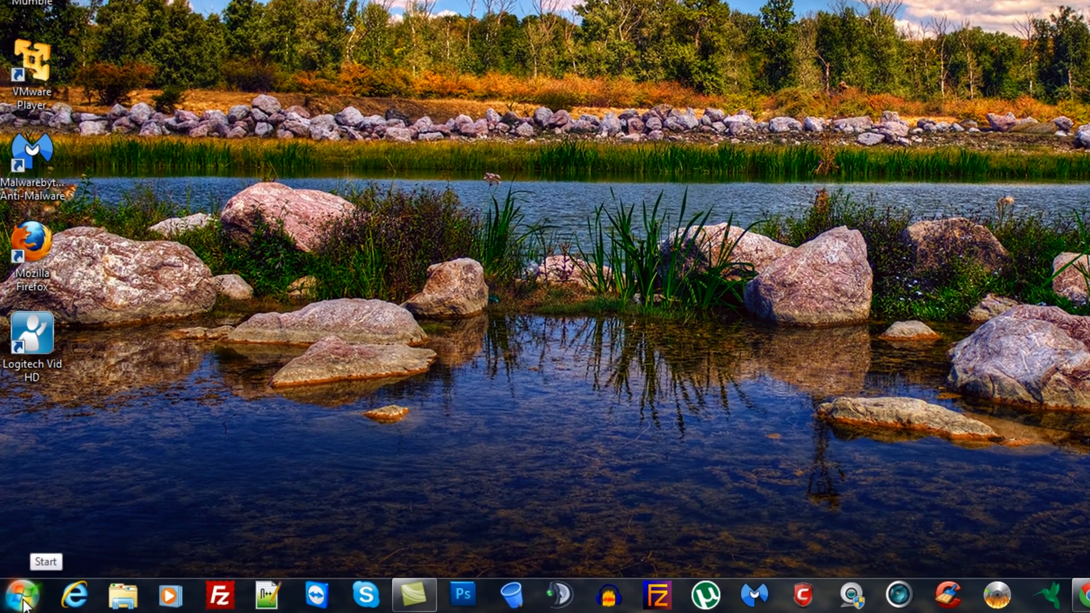
# - Go from Start through Control Panel and Network and Internet to Network and Sharing Center
pyautogui.click(20, 587)
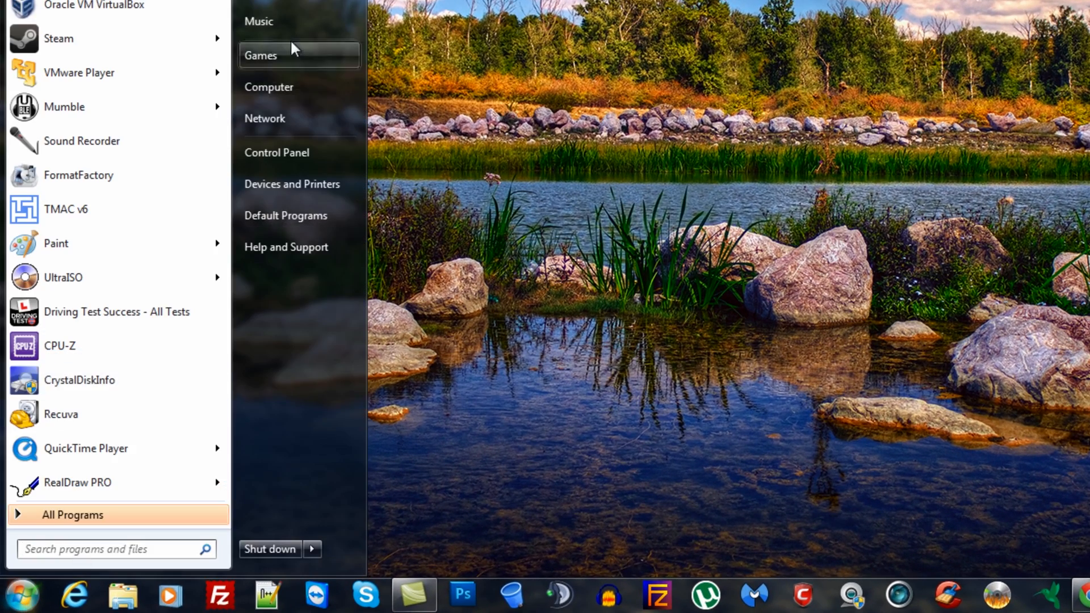
pyautogui.moveTo(277, 158)
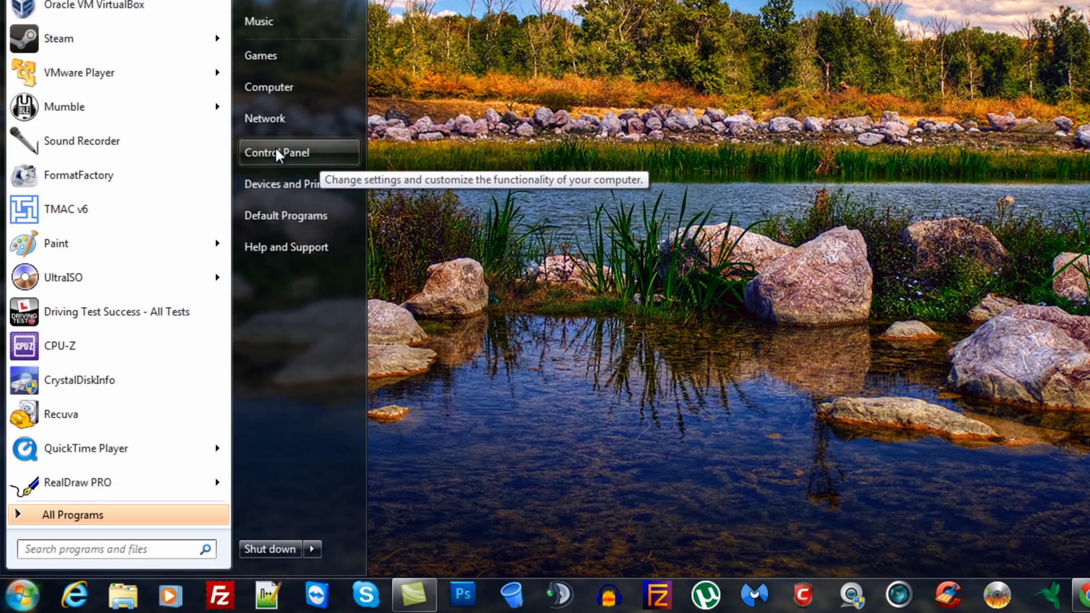
pyautogui.click(277, 153)
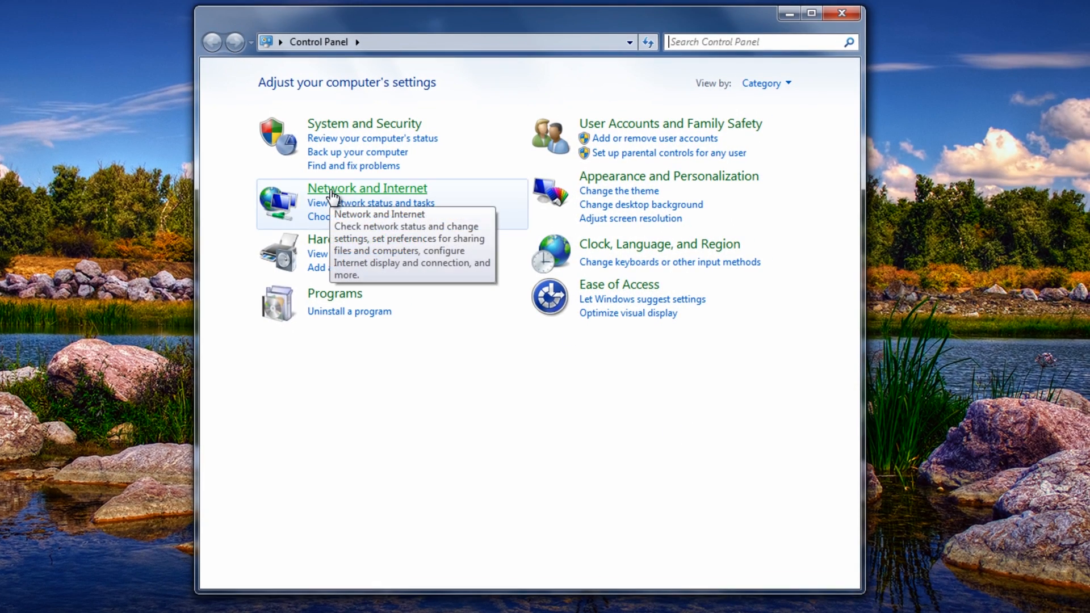
pyautogui.click(367, 187)
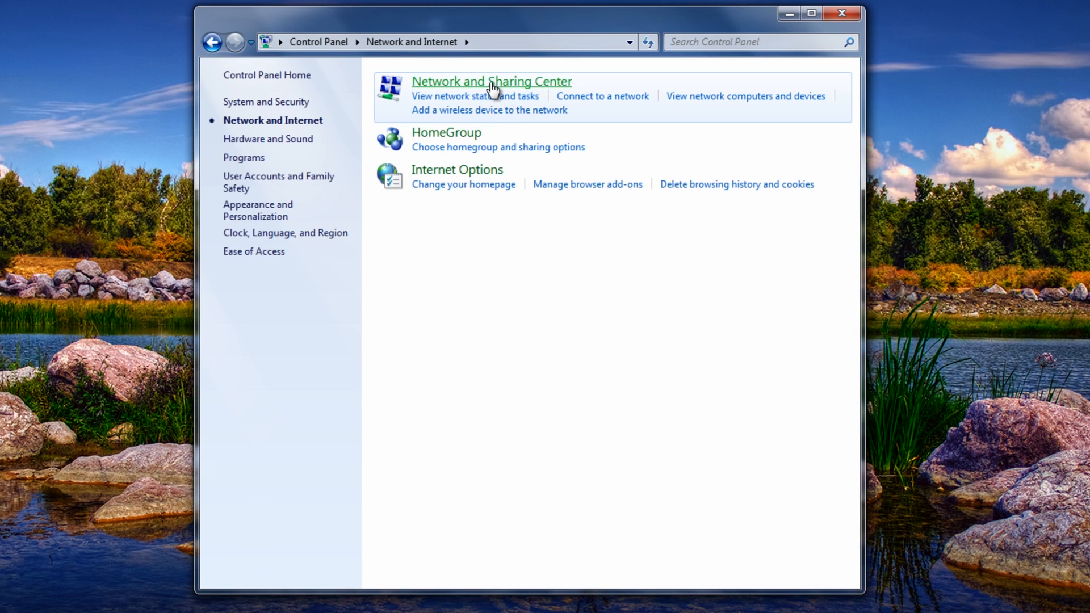
pyautogui.moveTo(516, 94)
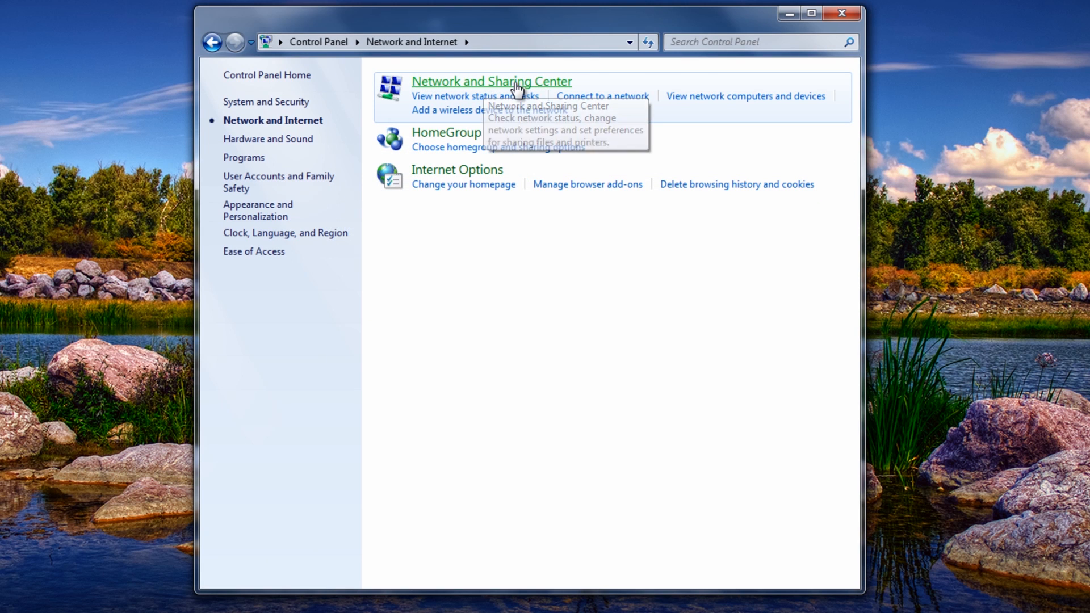
pyautogui.click(492, 81)
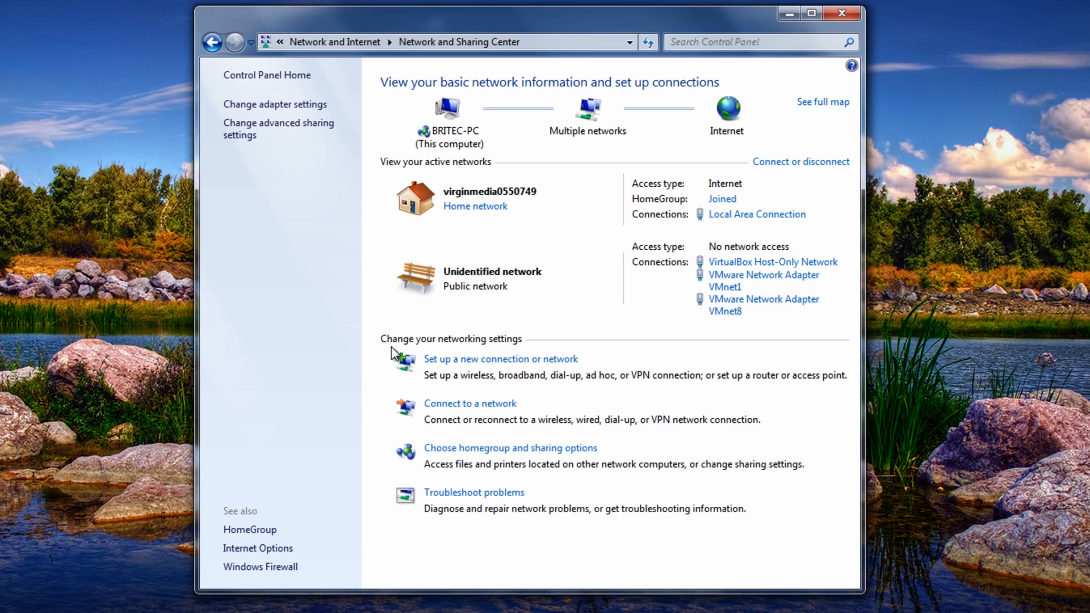
pyautogui.moveTo(764, 300)
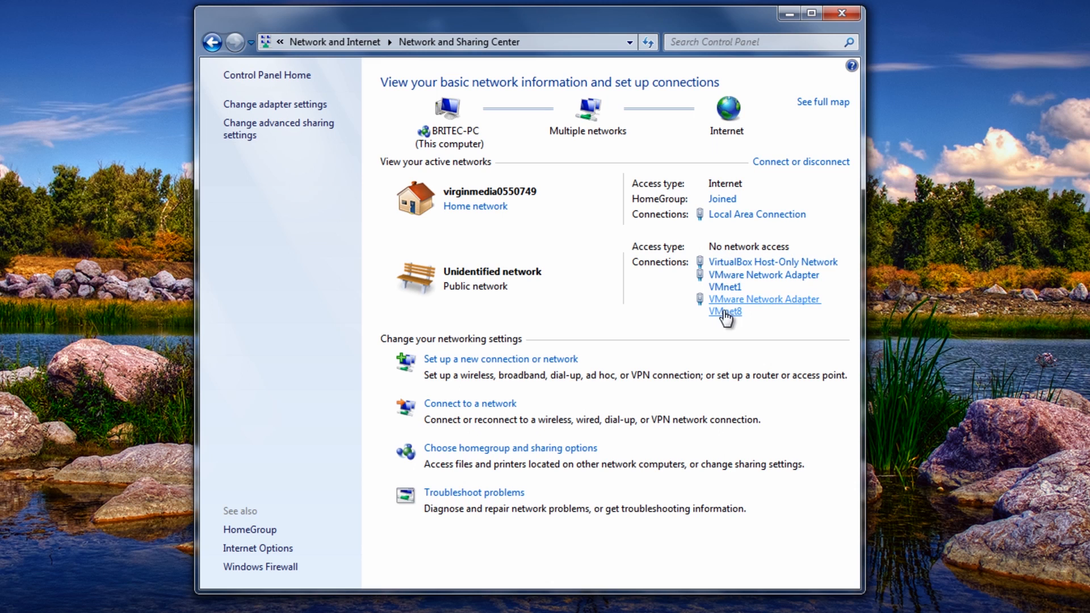
pyautogui.moveTo(780, 208)
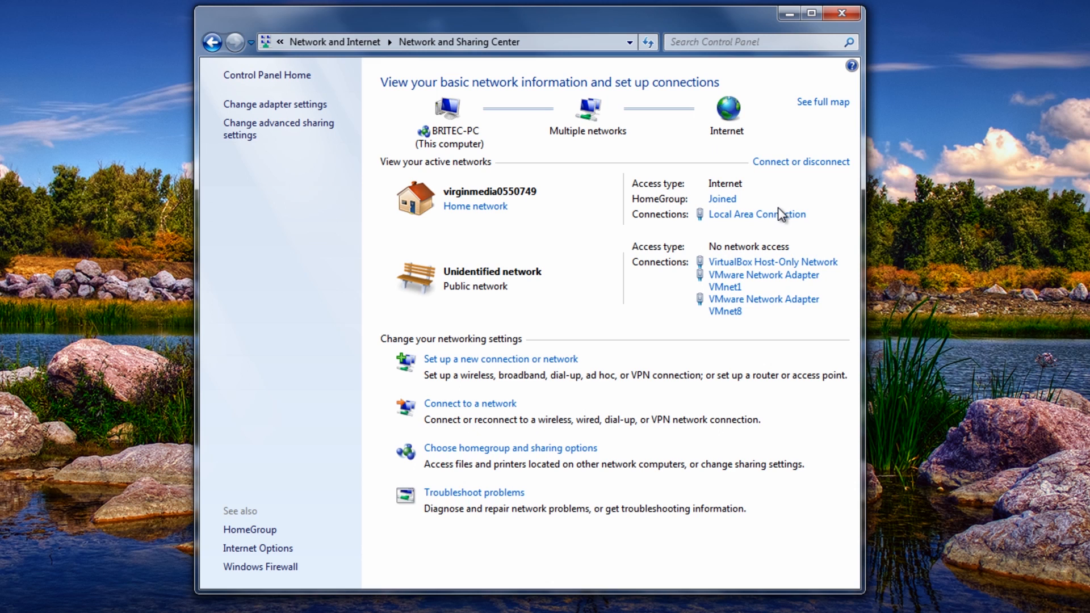
pyautogui.moveTo(265, 112)
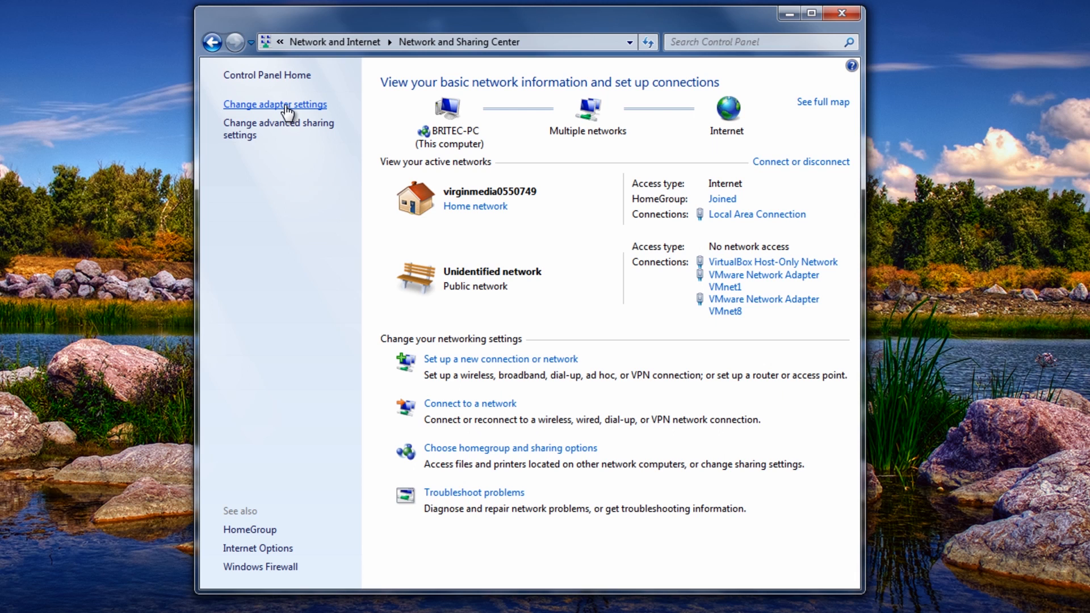
# - Show the adapter list and open the Local Area Connection Status window
pyautogui.click(273, 104)
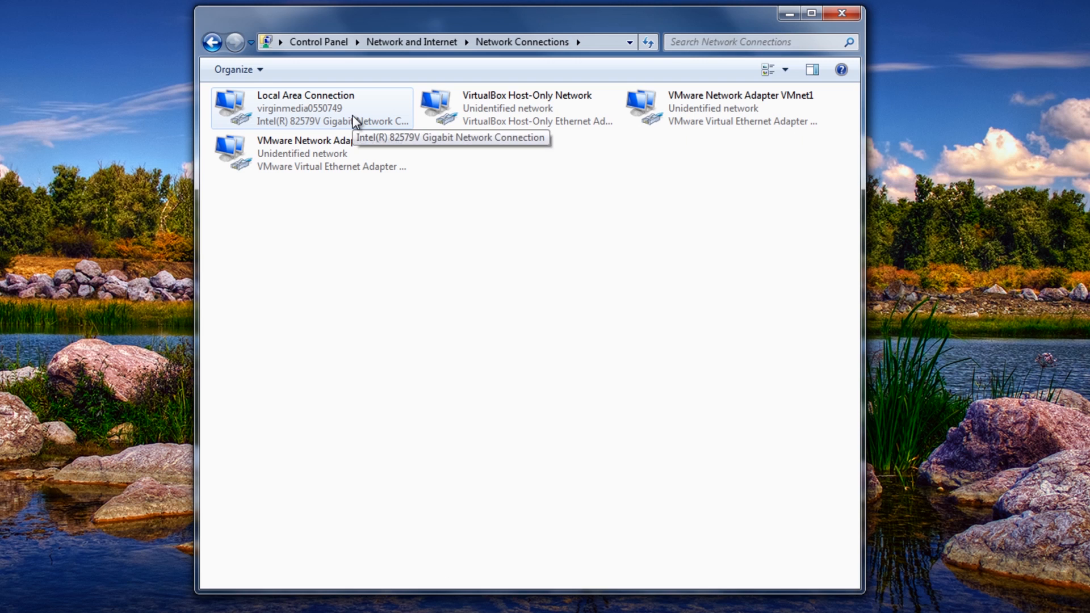
pyautogui.moveTo(271, 118)
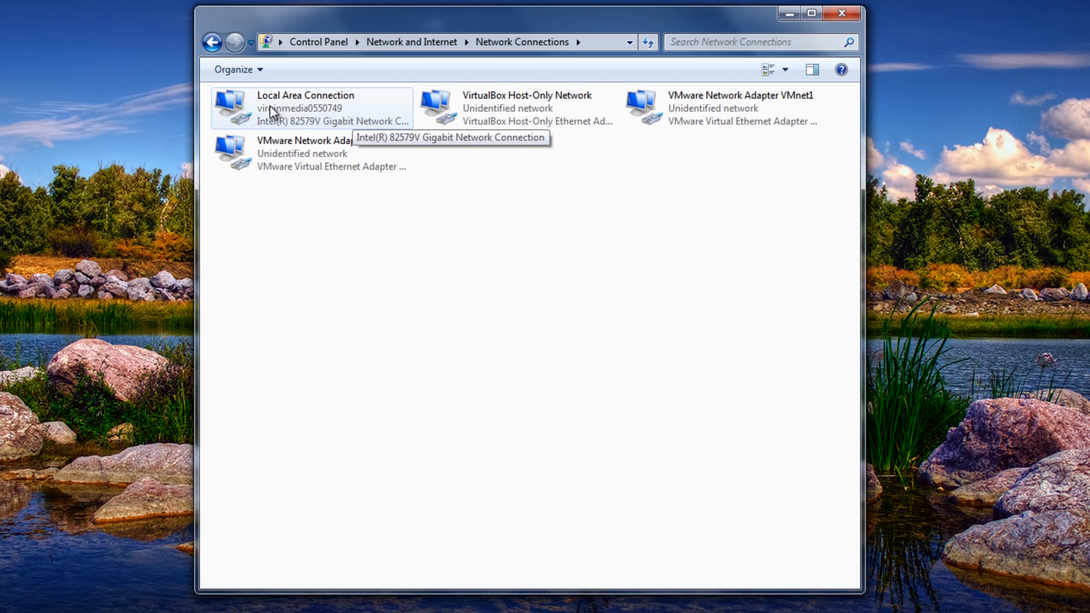
pyautogui.click(317, 107)
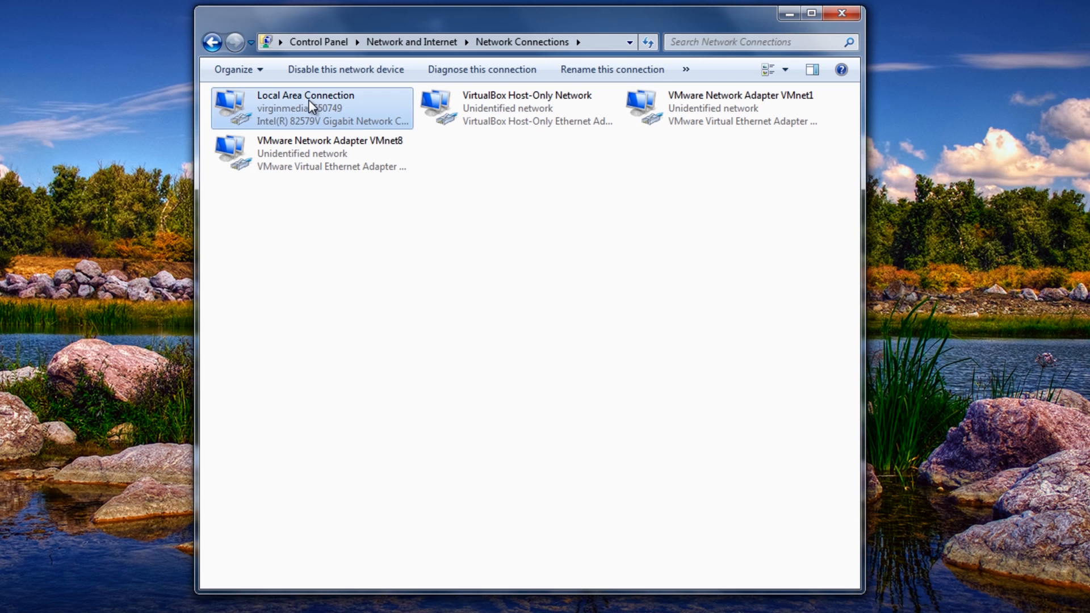
pyautogui.doubleClick(293, 96)
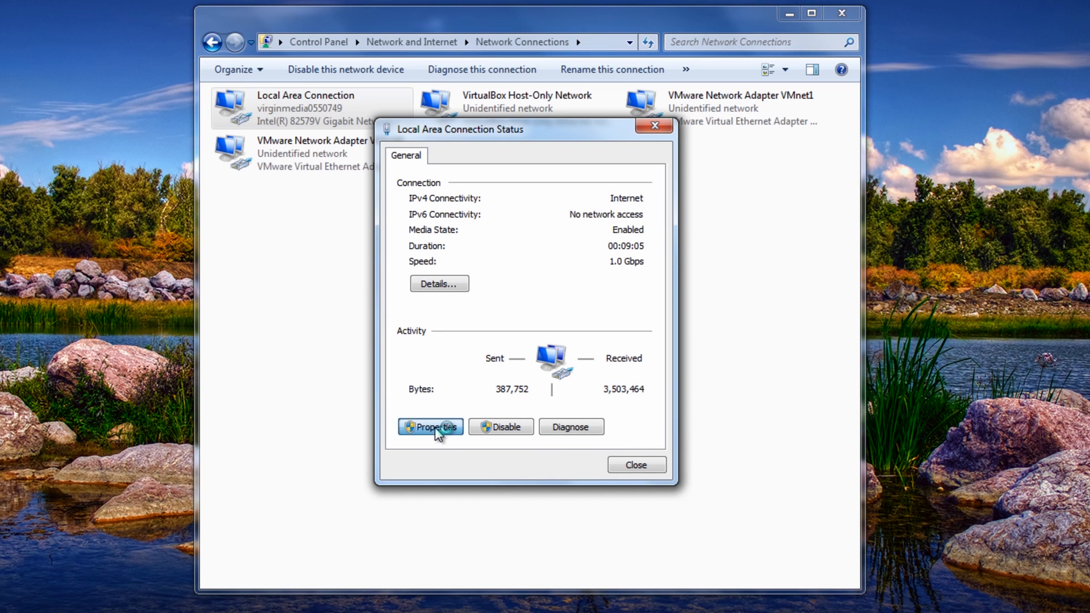
# - Open the connection's properties, then the Intel 82579V Gigabit adapter's device Properties
pyautogui.click(430, 426)
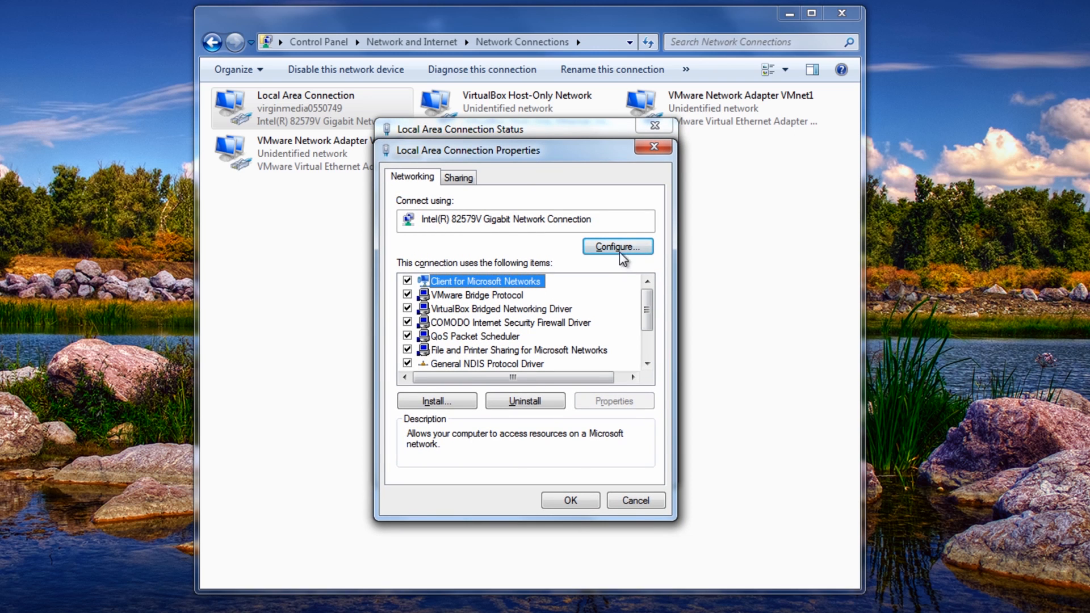
pyautogui.click(635, 500)
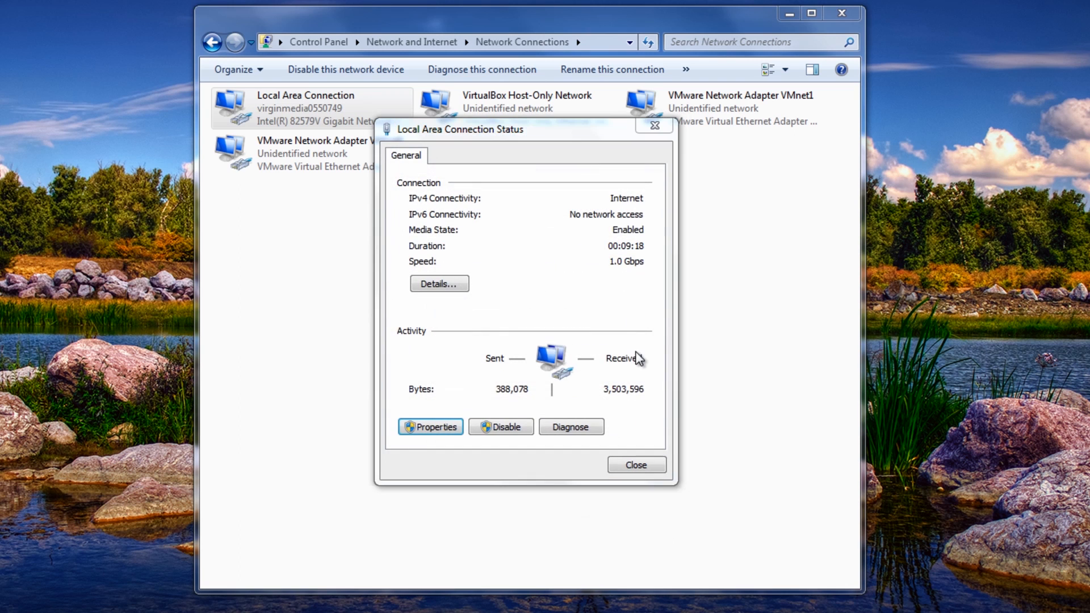
pyautogui.click(430, 426)
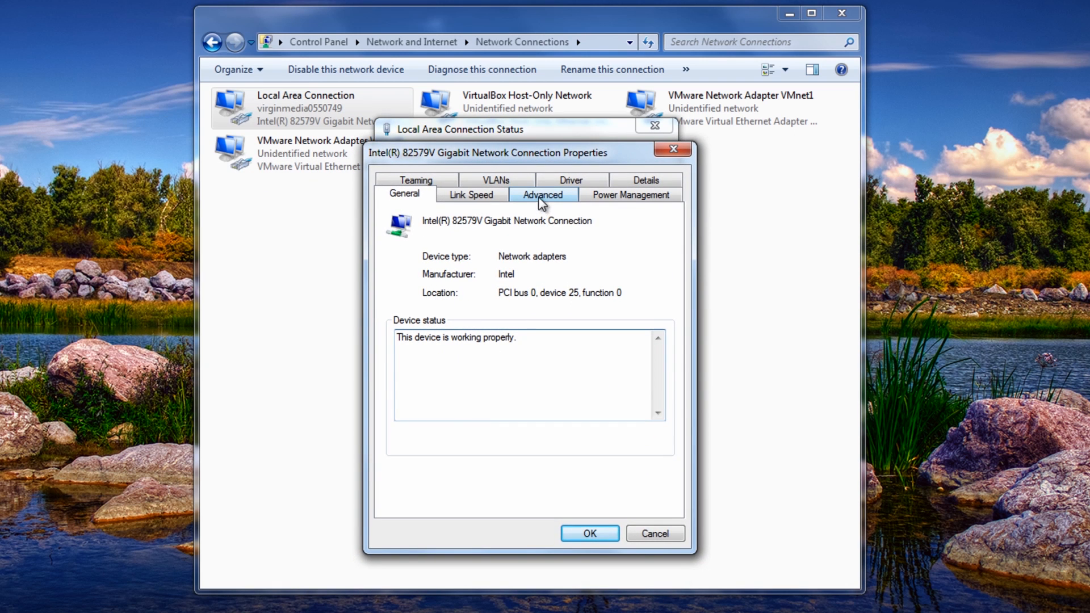
# - Select Locally Administered Address in the adapter's Advanced settings list
pyautogui.click(543, 195)
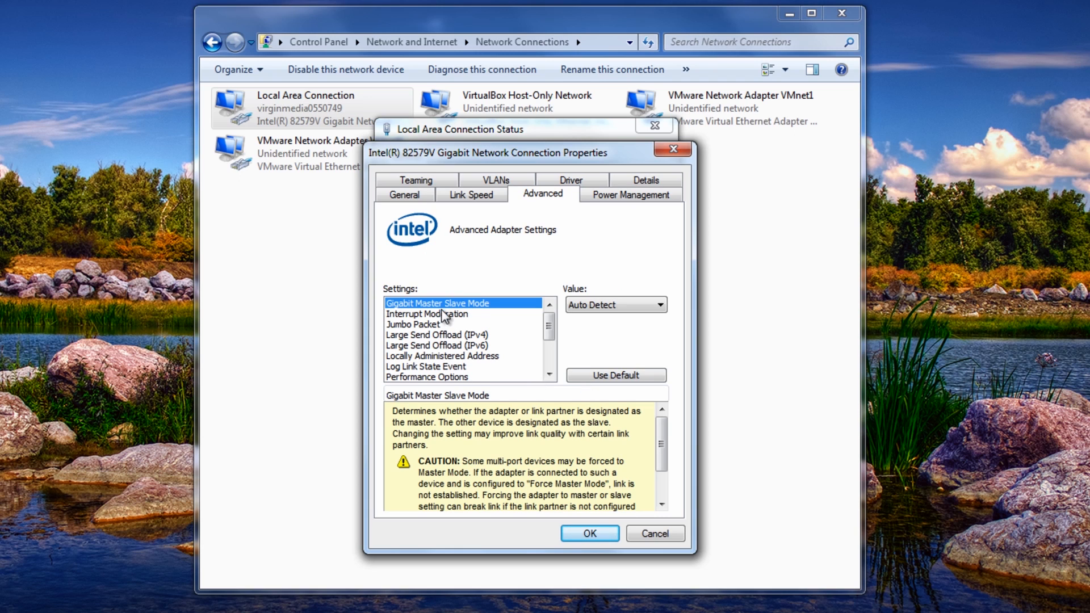
pyautogui.moveTo(404, 366)
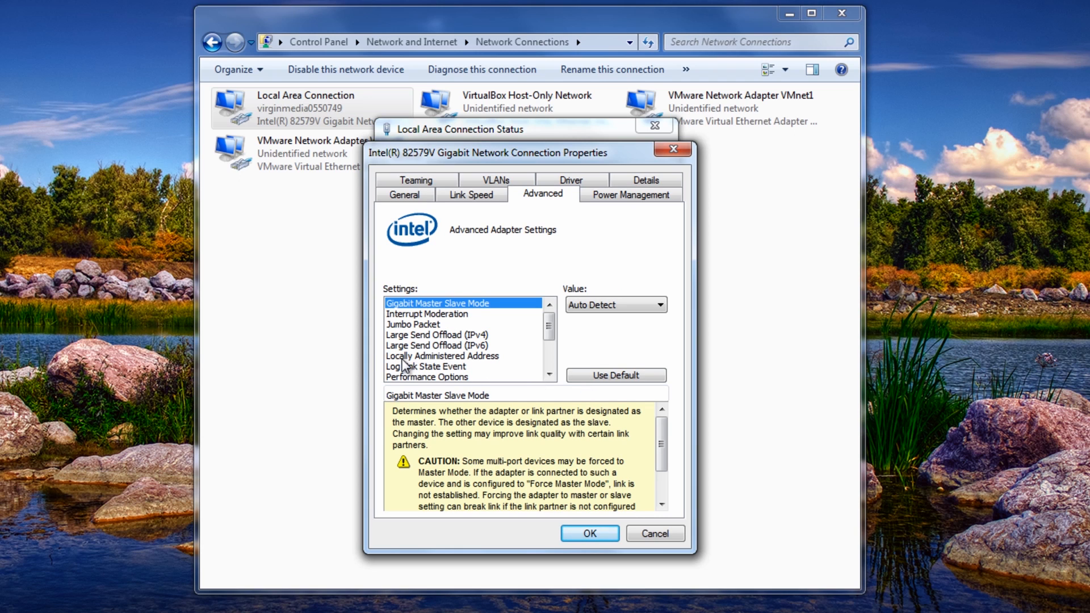
pyautogui.moveTo(481, 363)
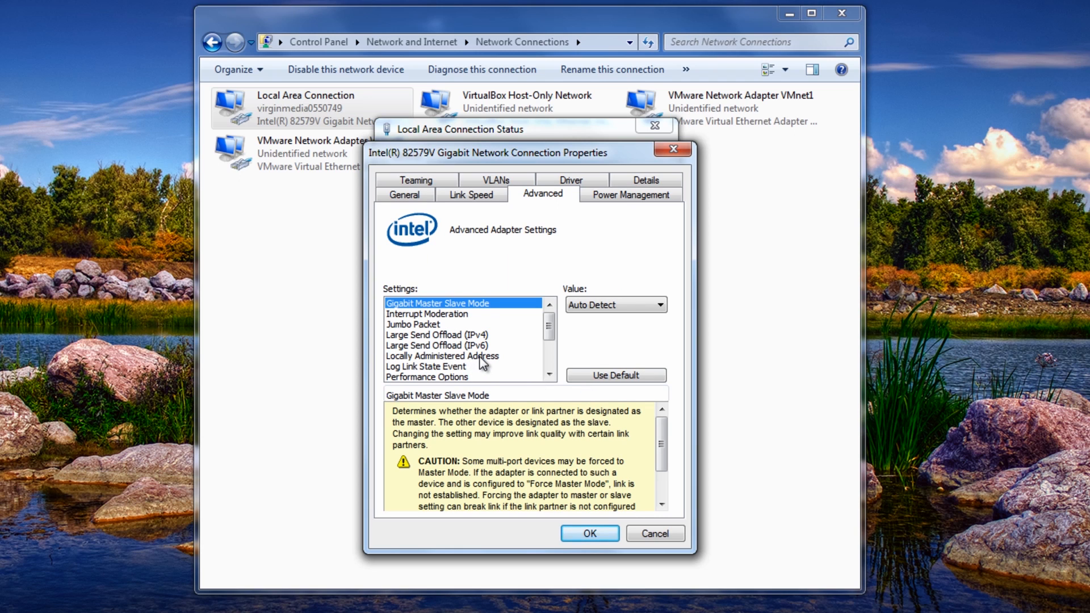
pyautogui.click(442, 356)
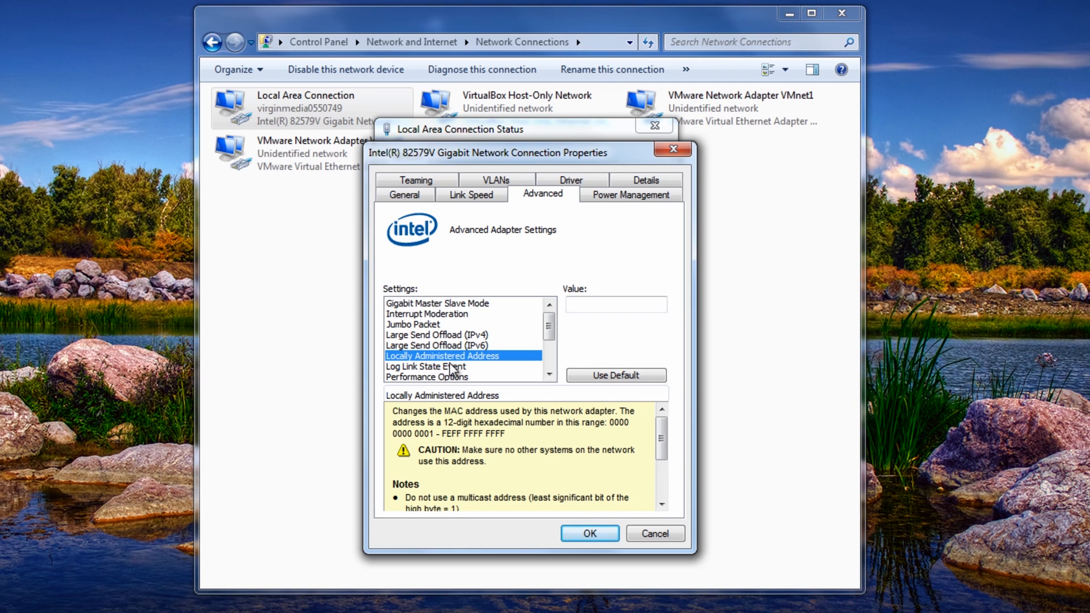
pyautogui.moveTo(465, 352)
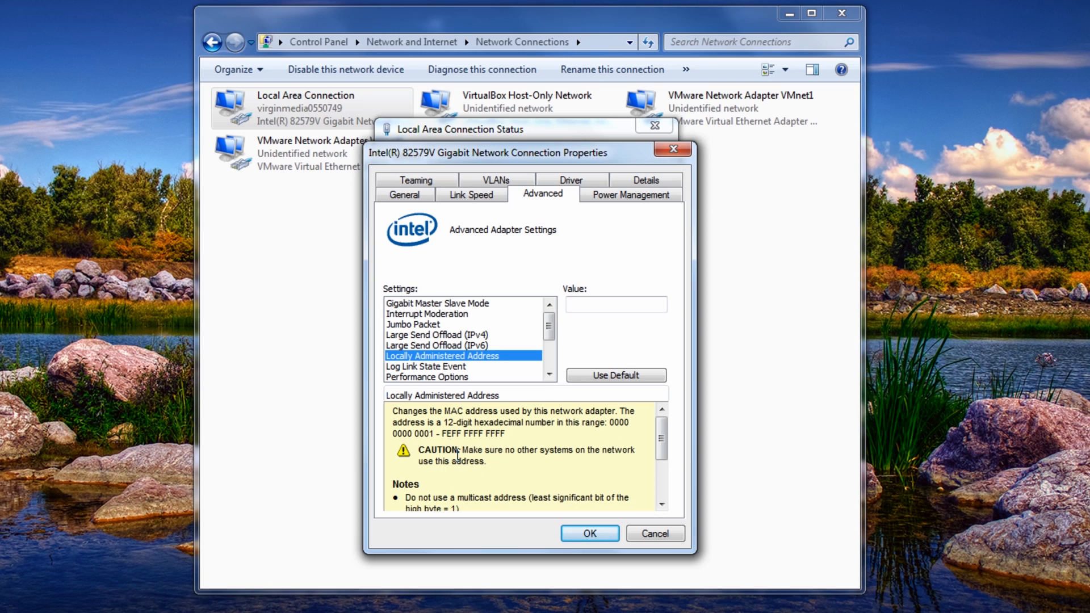
pyautogui.click(616, 304)
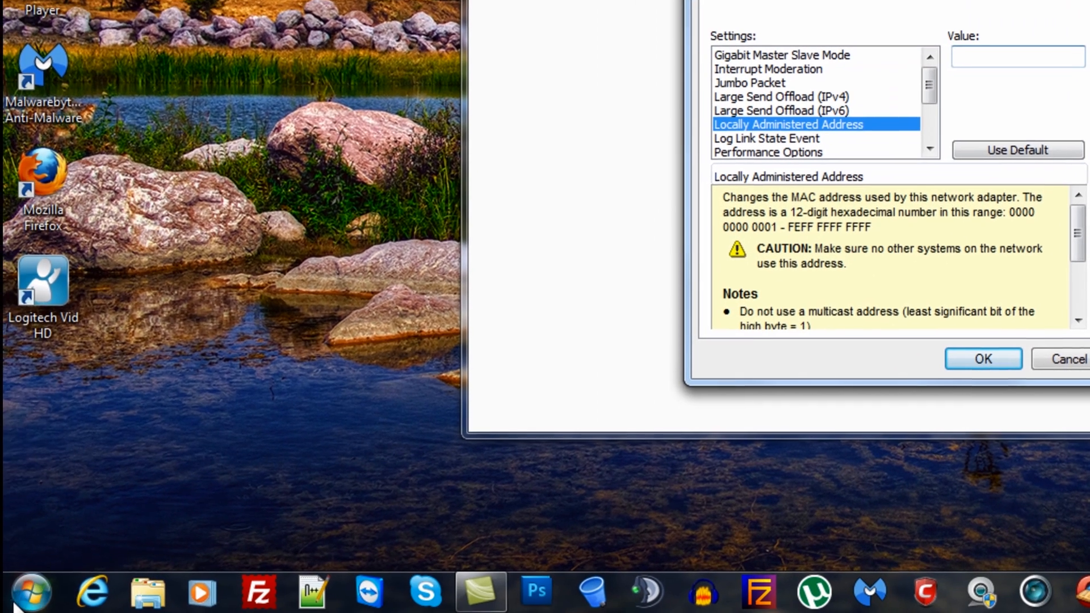
# - Run getmac in Command Prompt, listing addresses including F4-6D-04-4E-F5-9F
pyautogui.click(29, 599)
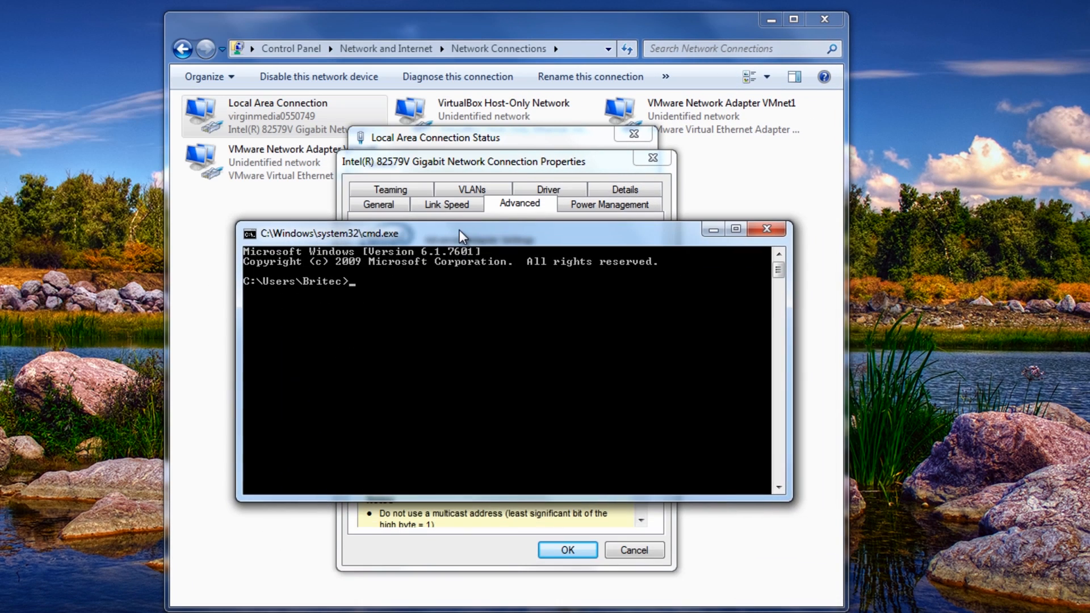
pyautogui.moveTo(496, 400)
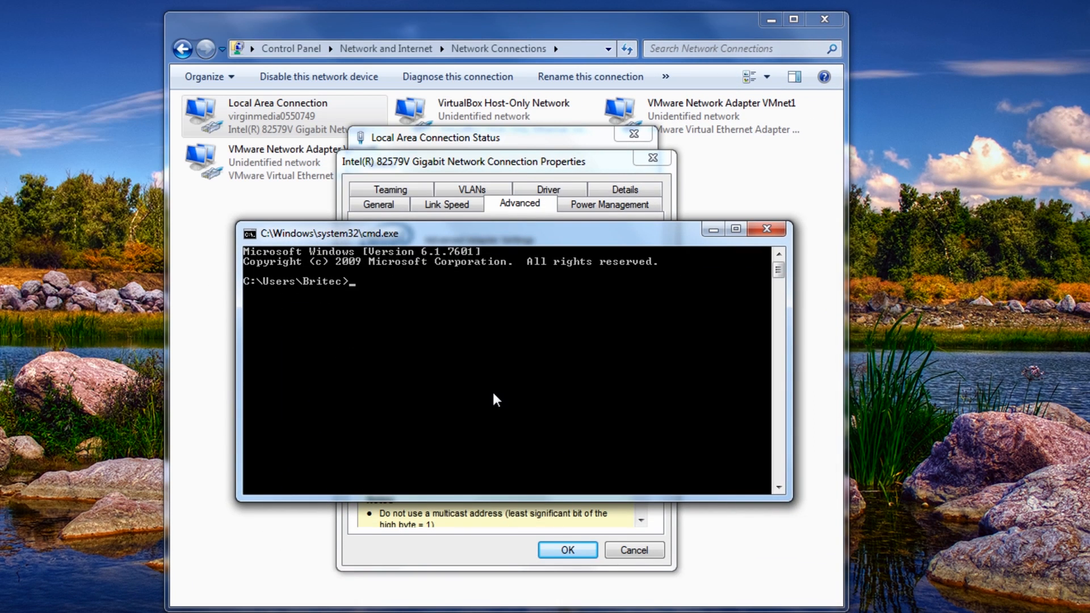
pyautogui.write('getmac')
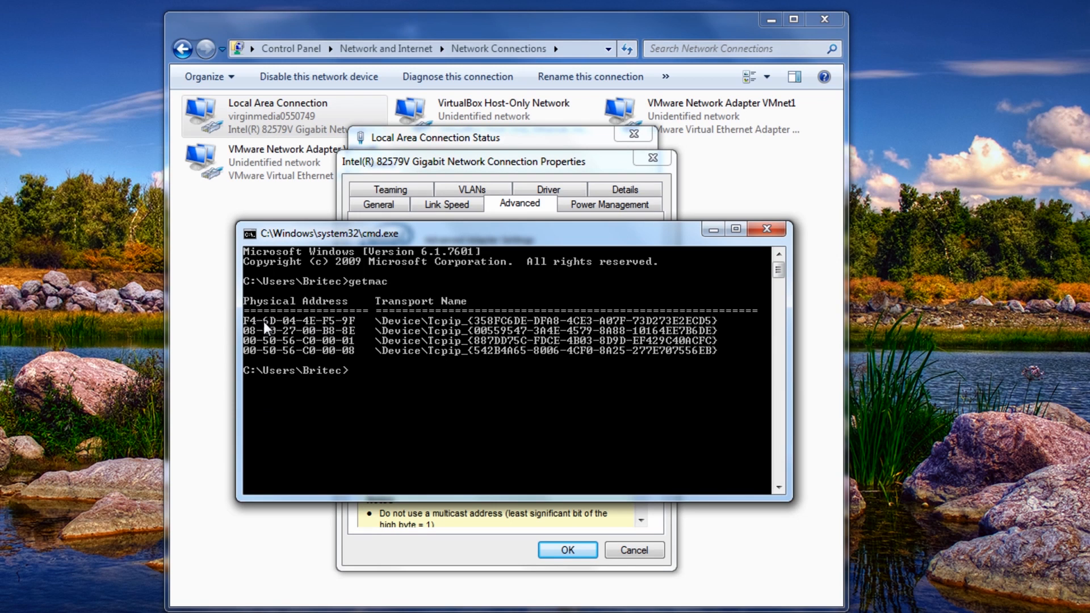
pyautogui.moveTo(333, 327)
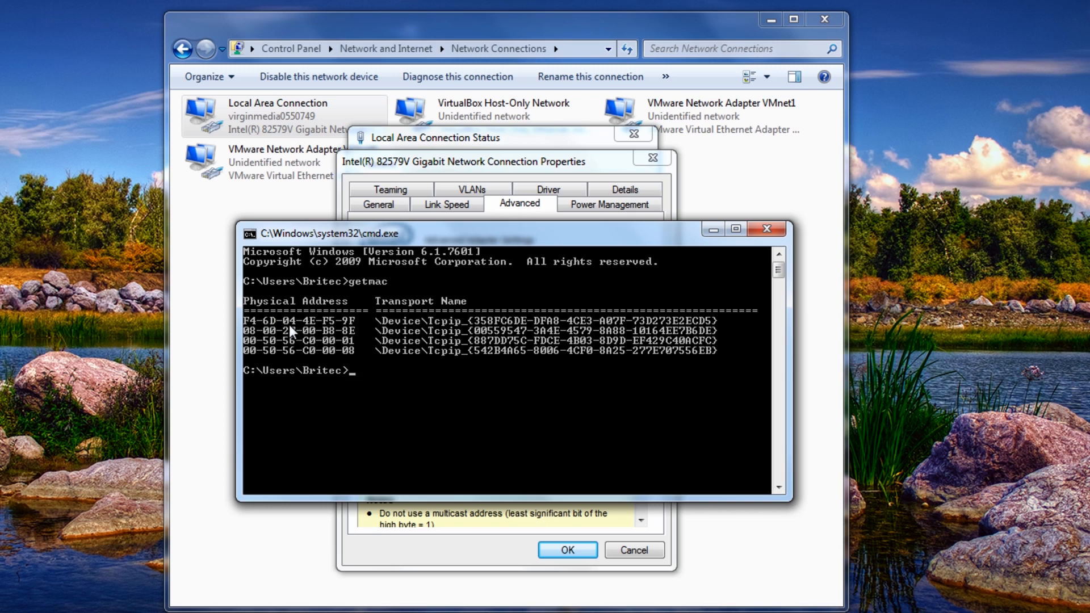
pyautogui.moveTo(268, 353)
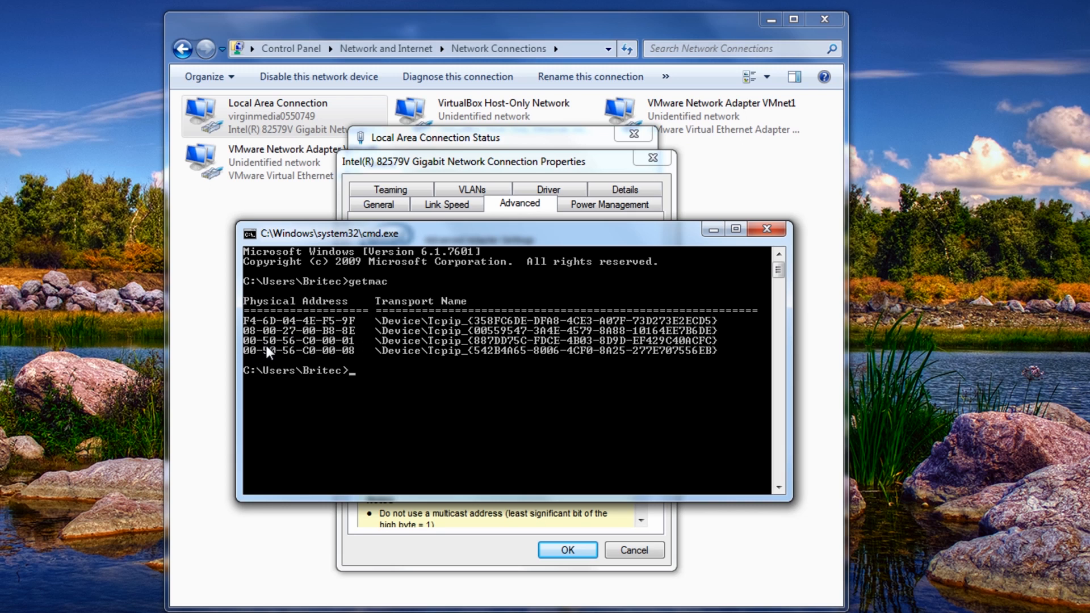
pyautogui.moveTo(247, 357)
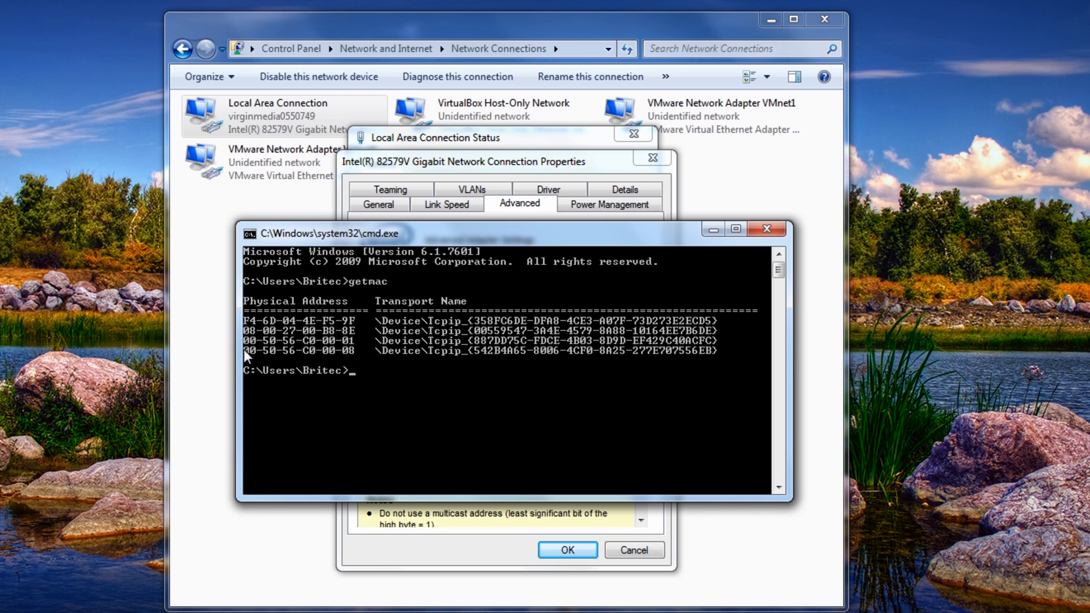
pyautogui.moveTo(362, 312)
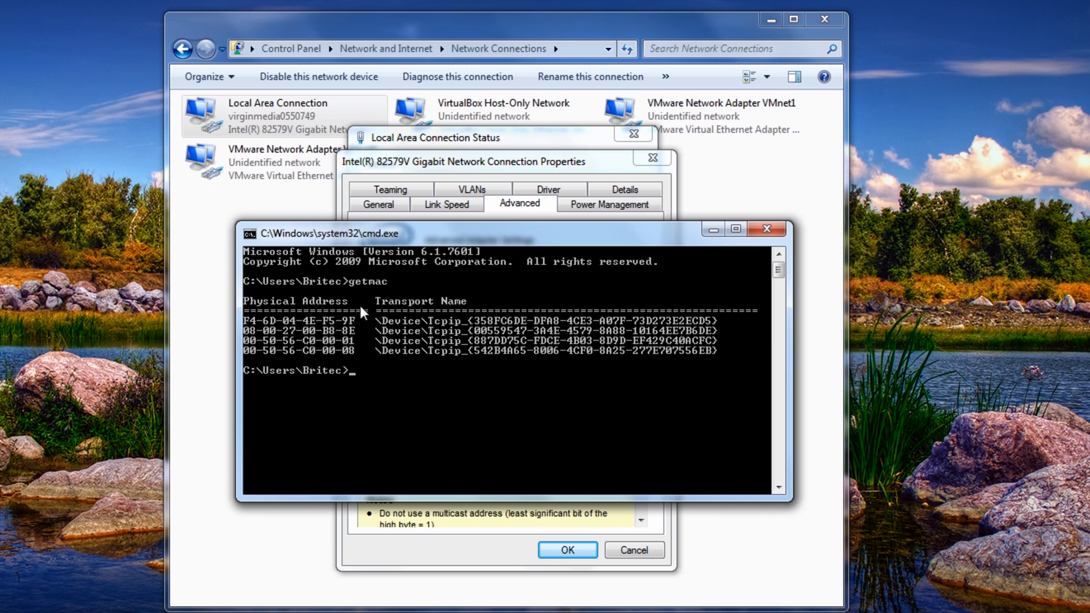
pyautogui.moveTo(327, 233); pyautogui.dragTo(486, 355)
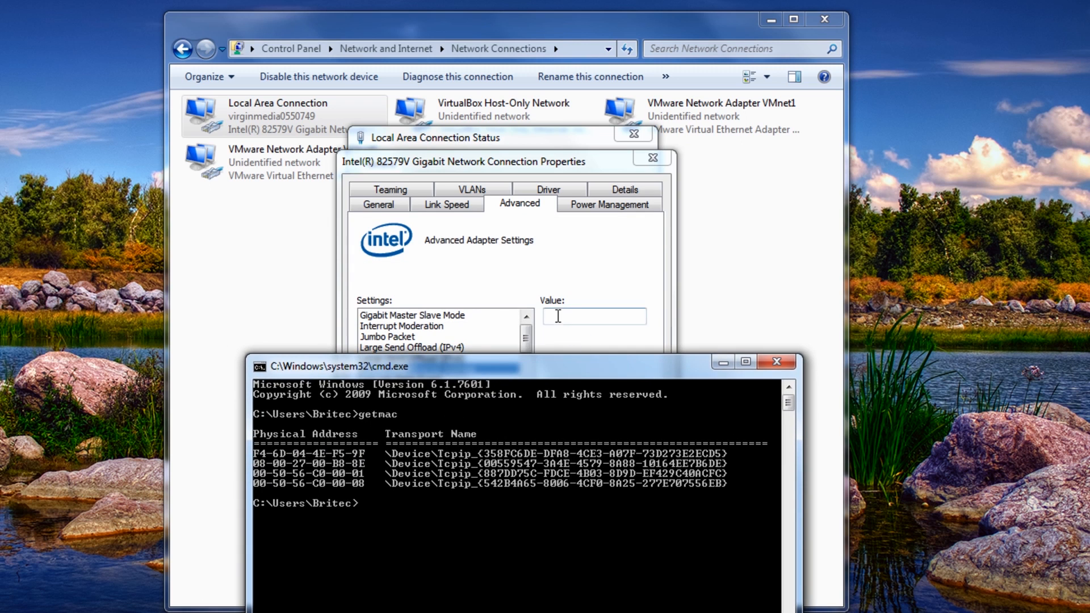
# - Enter F23C021DF26C as the Locally Administered Address value
pyautogui.click(417, 368)
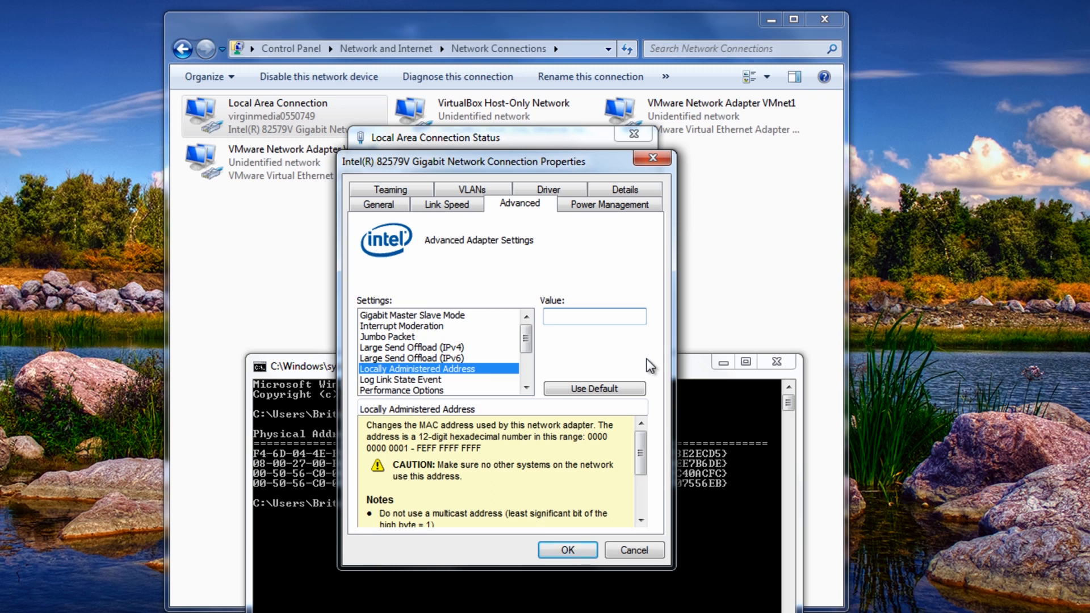
pyautogui.write('F2')
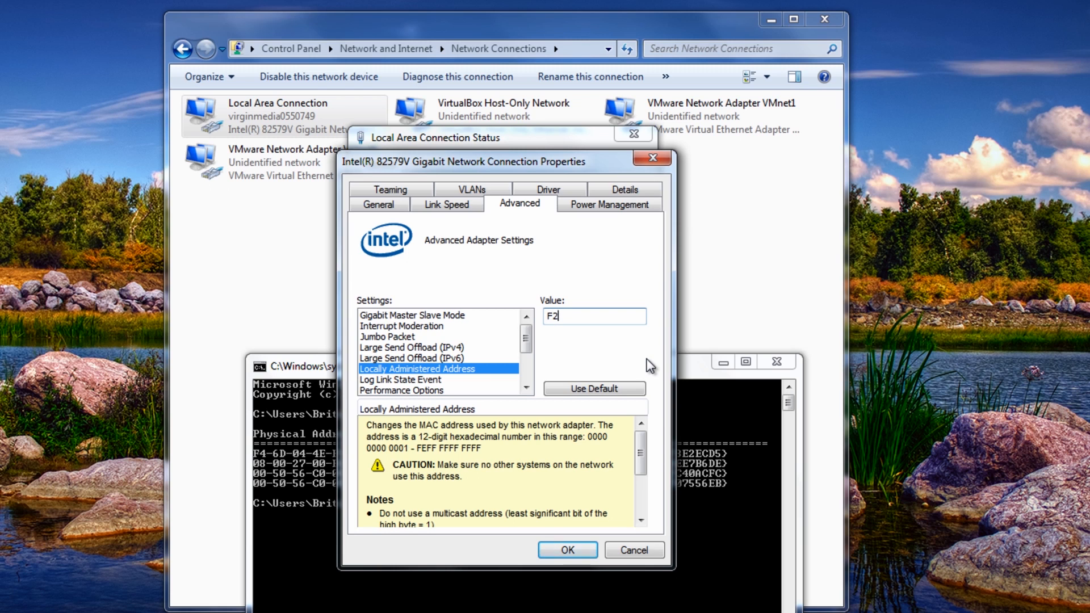
pyautogui.write('3C')
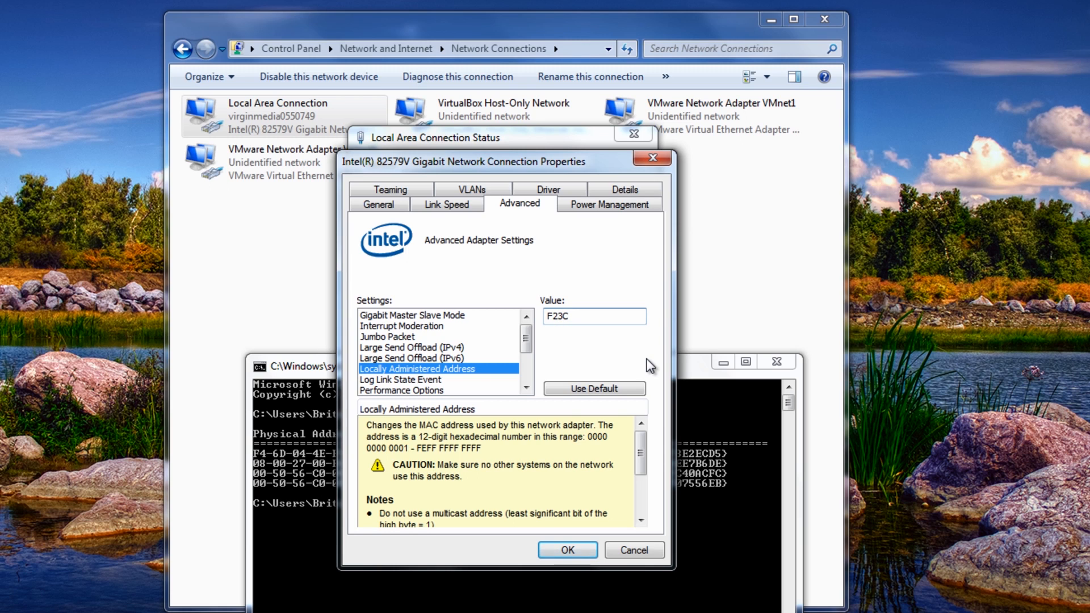
pyautogui.write('02')
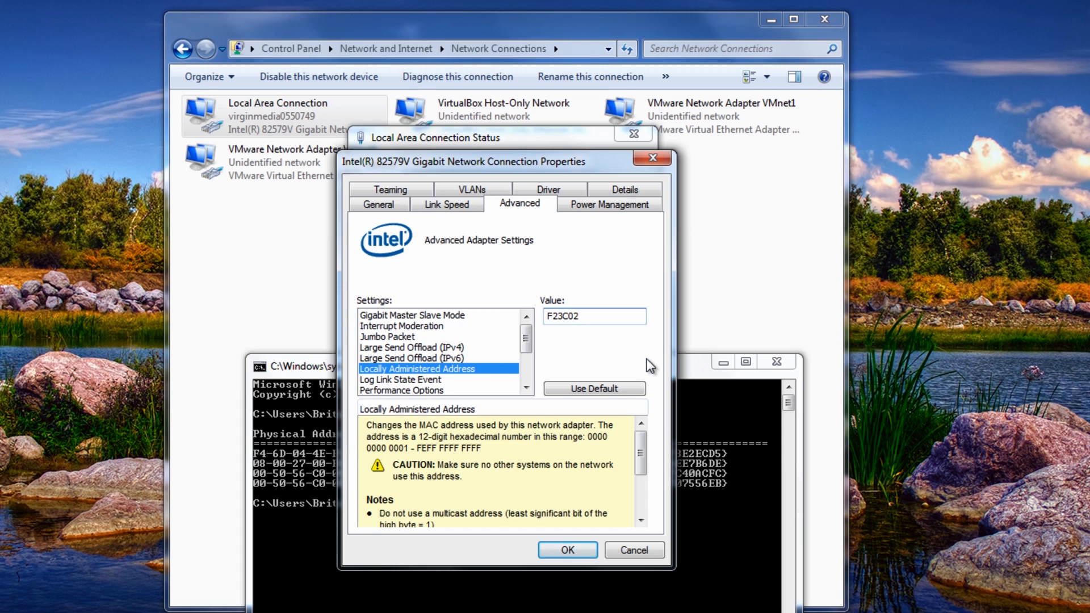
pyautogui.write('q')
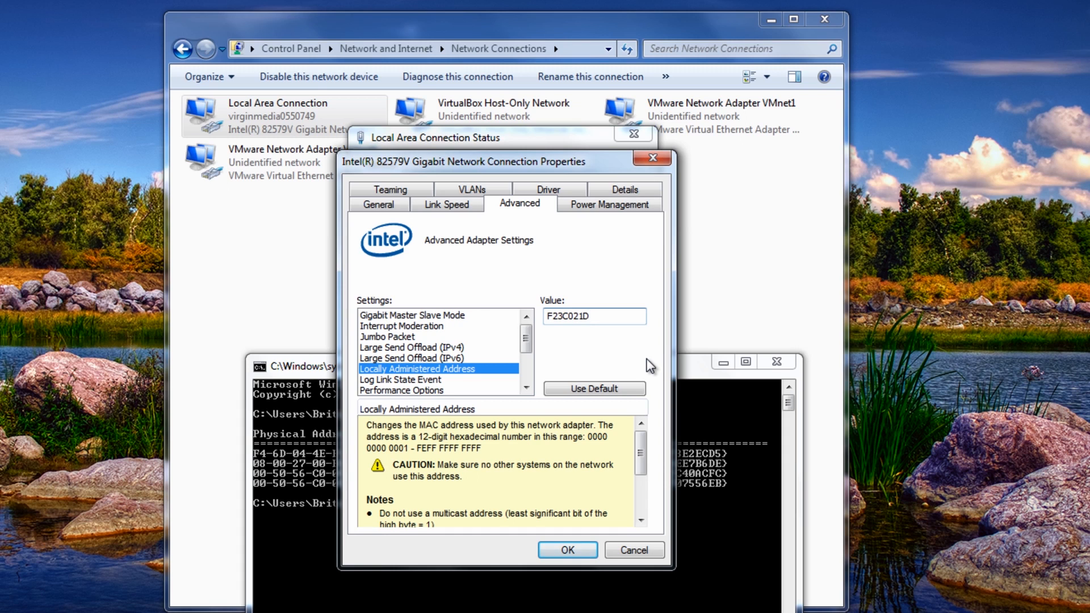
pyautogui.write('F2')
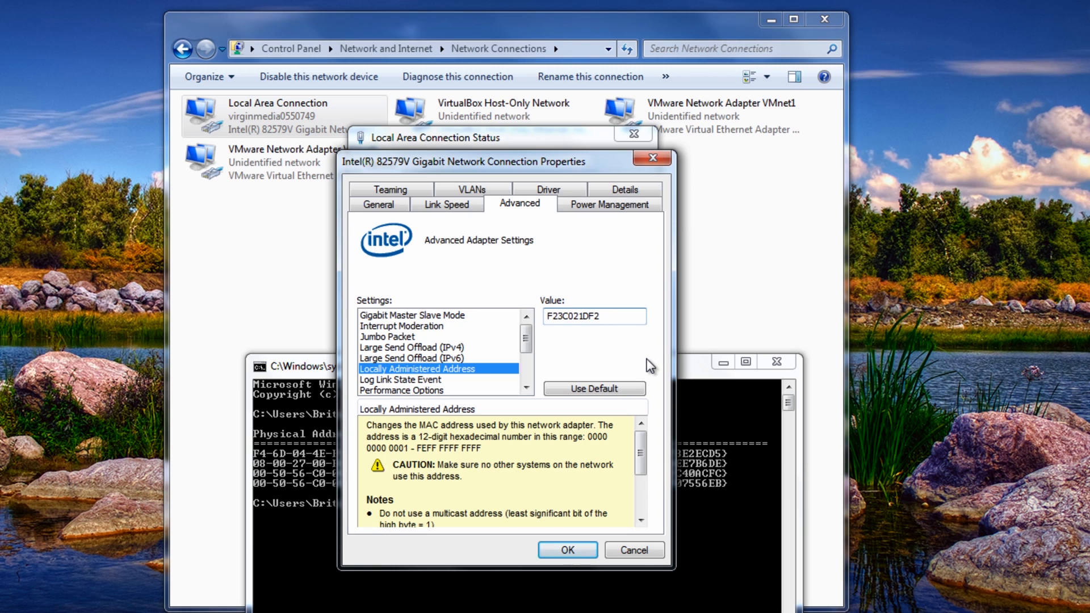
pyautogui.write('6')
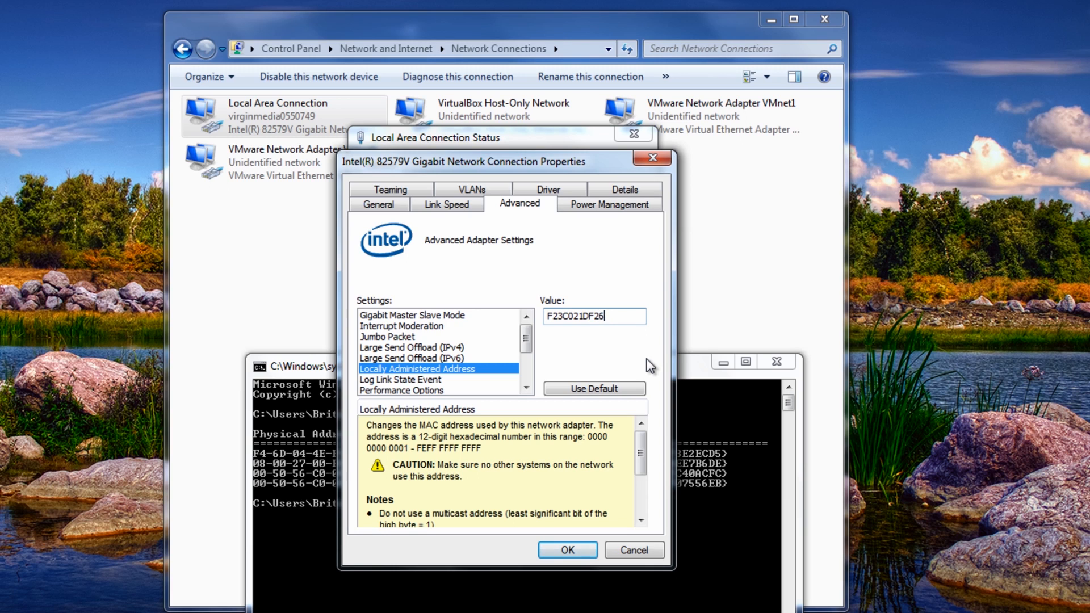
pyautogui.write('C')
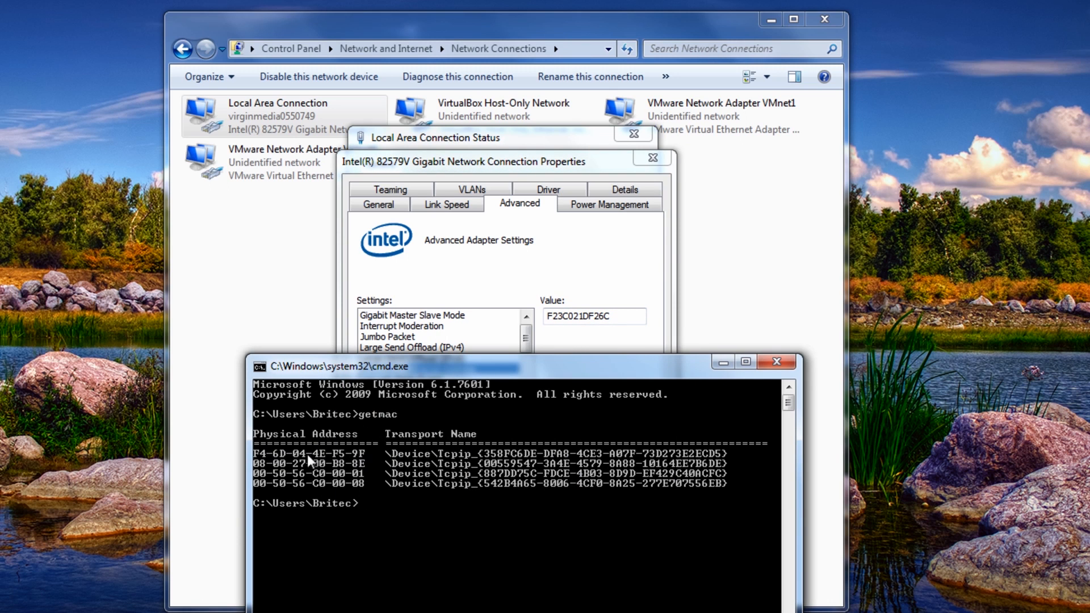
pyautogui.click(418, 369)
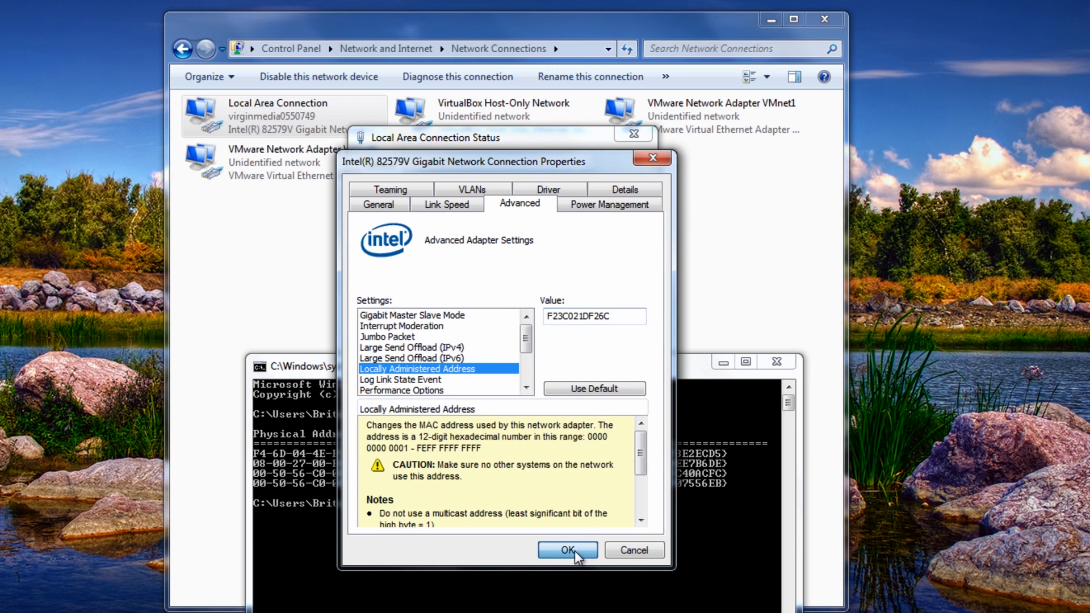
# - Confirm the new address with OK and rerun getmac to check it
pyautogui.click(567, 550)
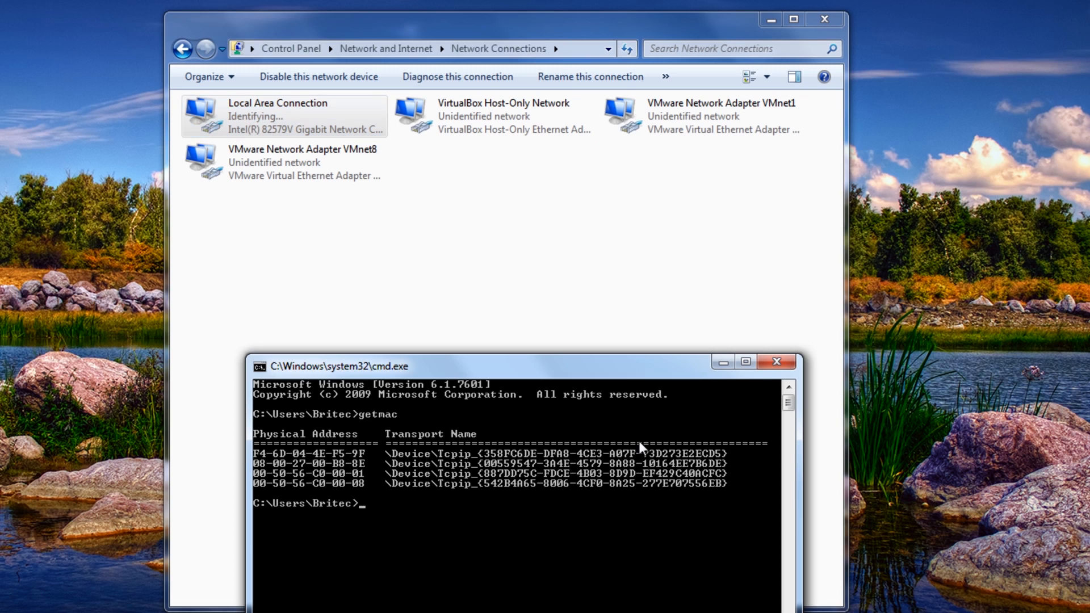
pyautogui.moveTo(482, 375)
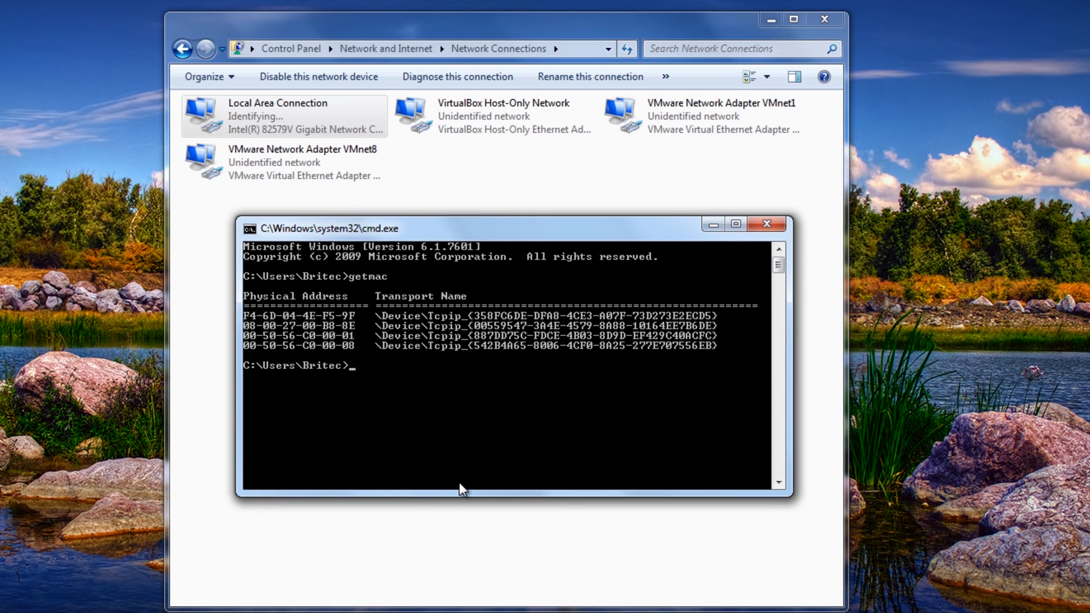
pyautogui.write('getmac')
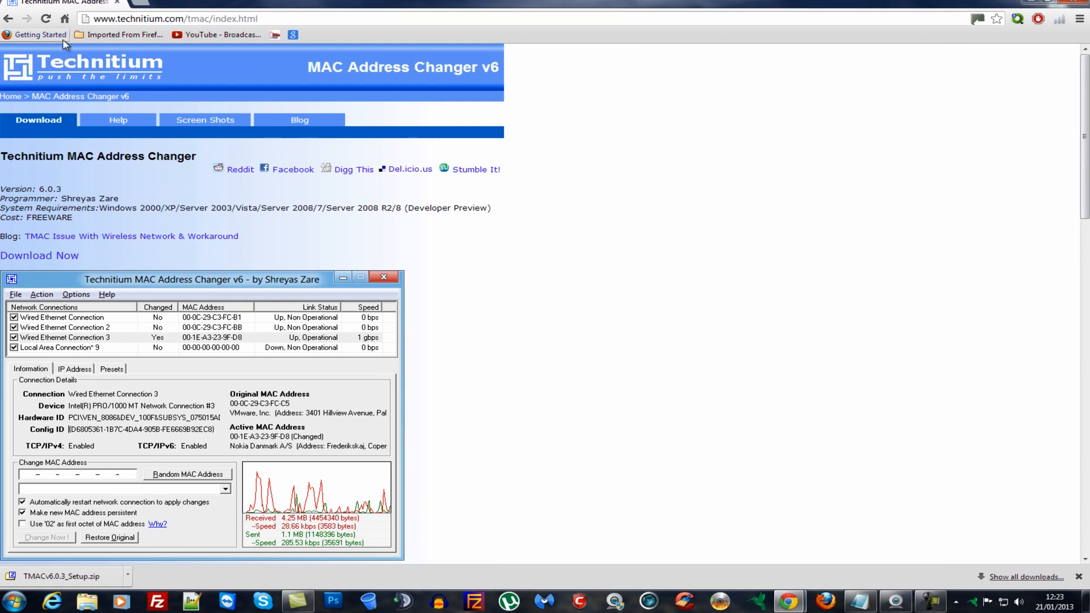
pyautogui.moveTo(152, 293)
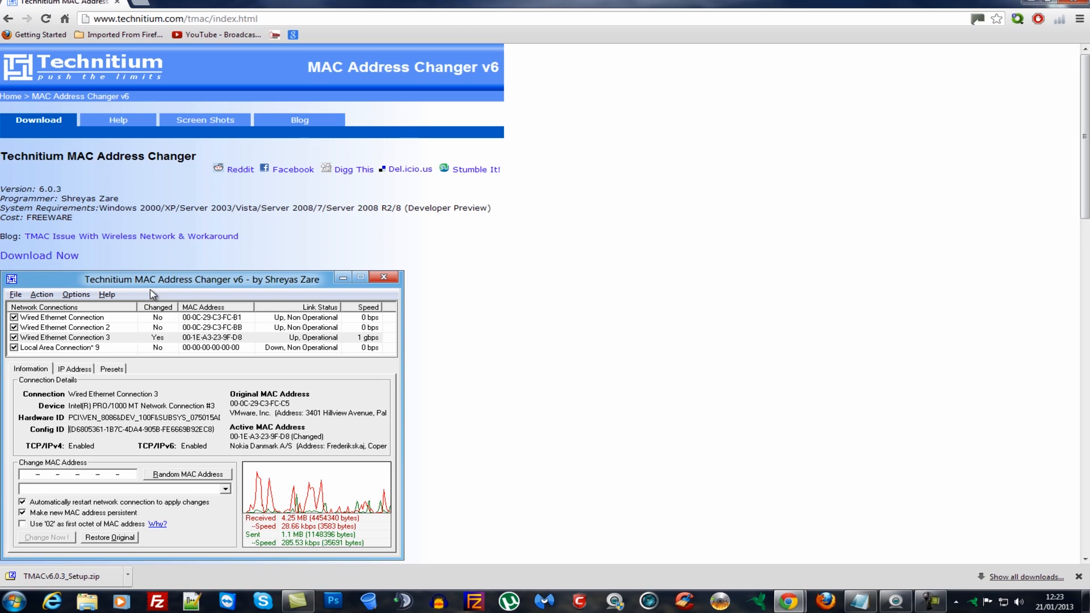
pyautogui.moveTo(17, 453)
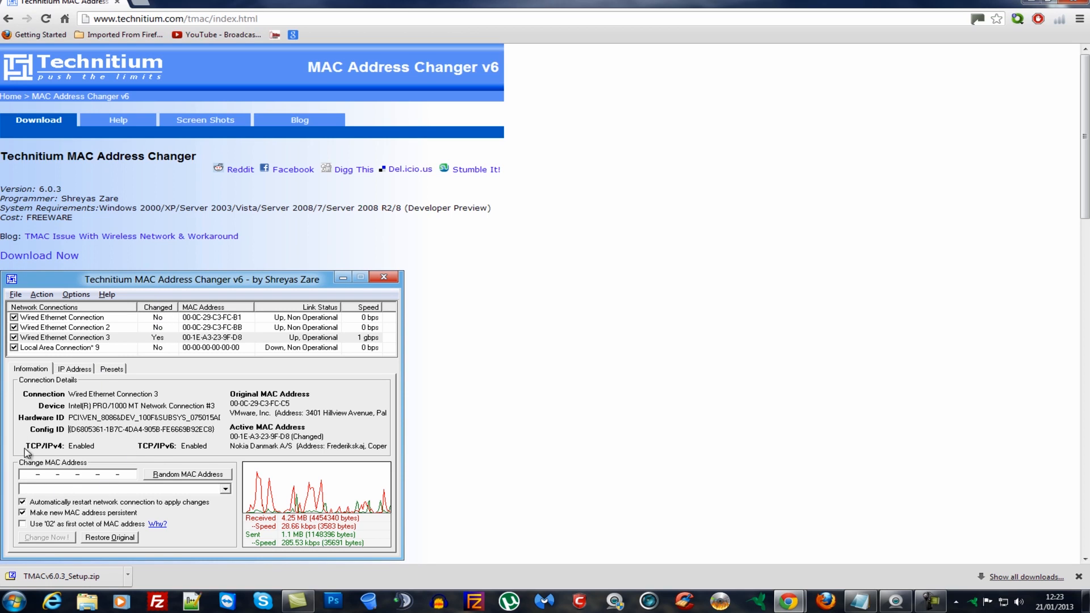
pyautogui.moveTo(112, 453)
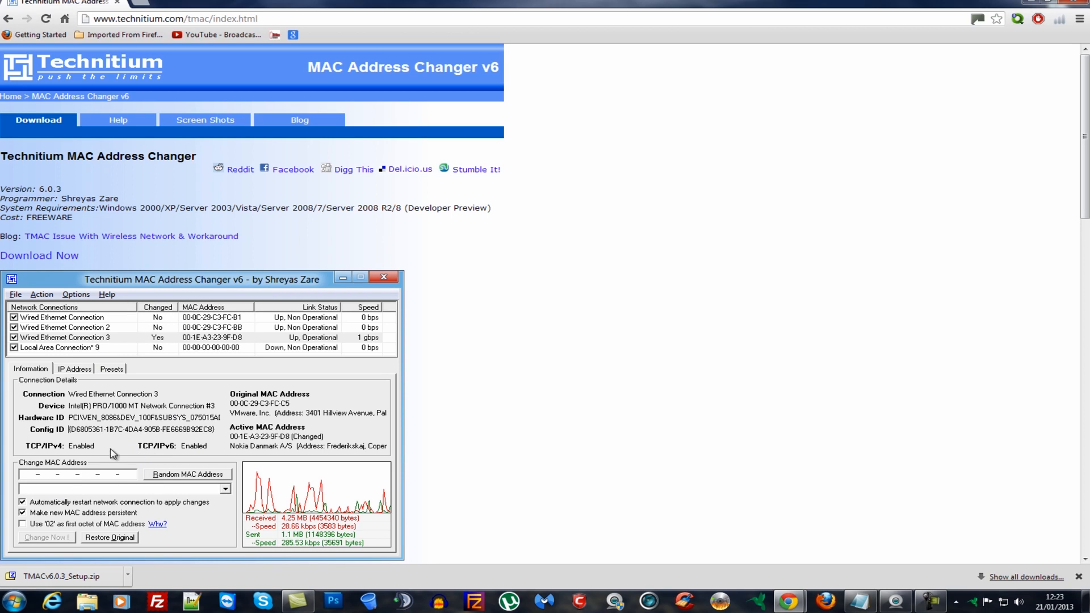
pyautogui.moveTo(136, 403)
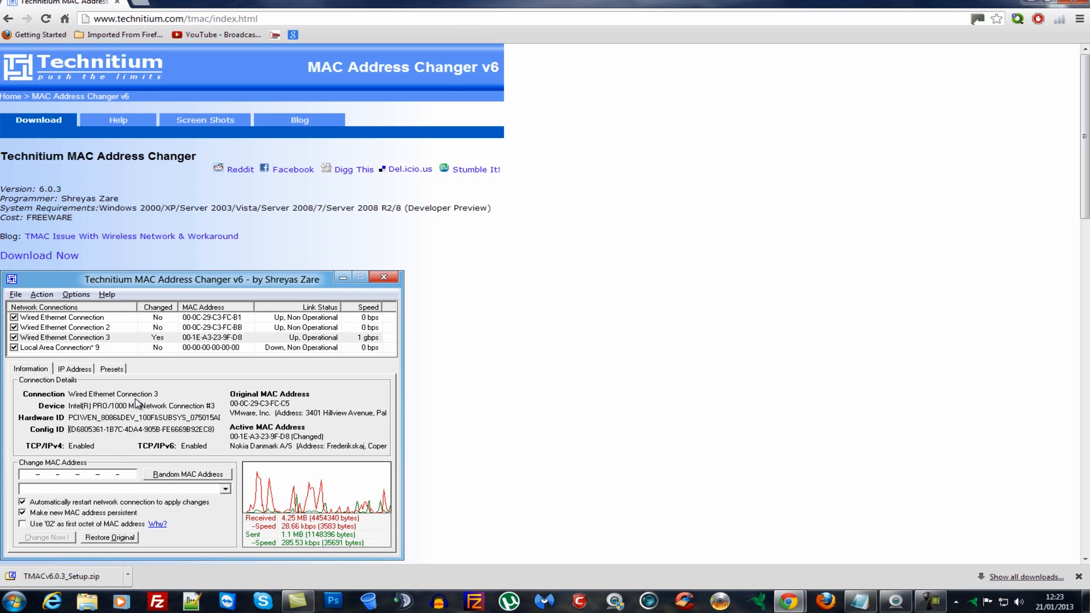
pyautogui.moveTo(48, 476)
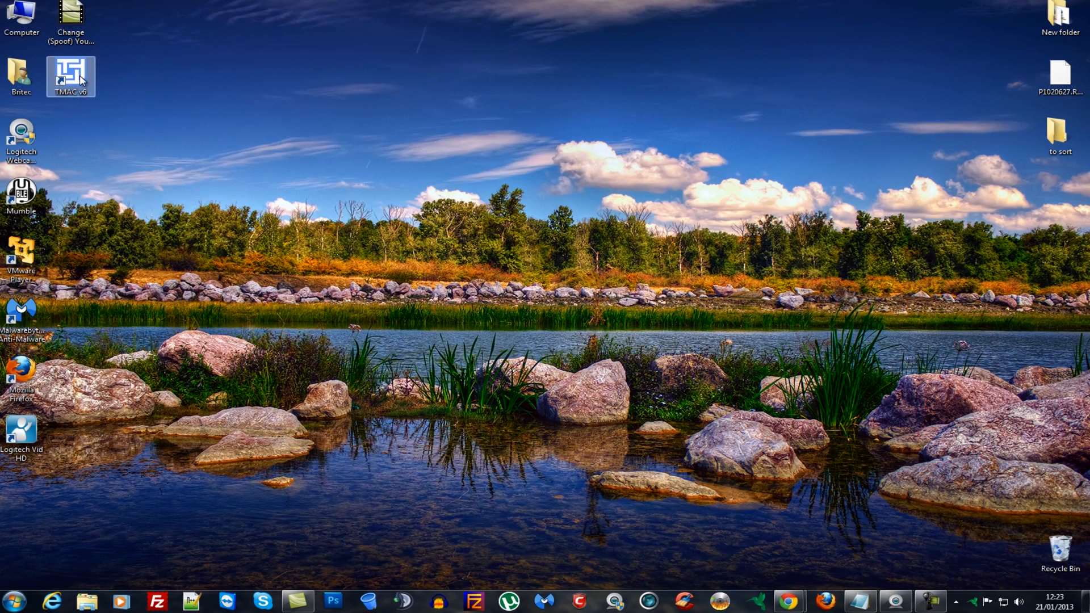
# - Launch TMAC v6, associate .tpf preset files, and dismiss the confirmation
pyautogui.doubleClick(70, 72)
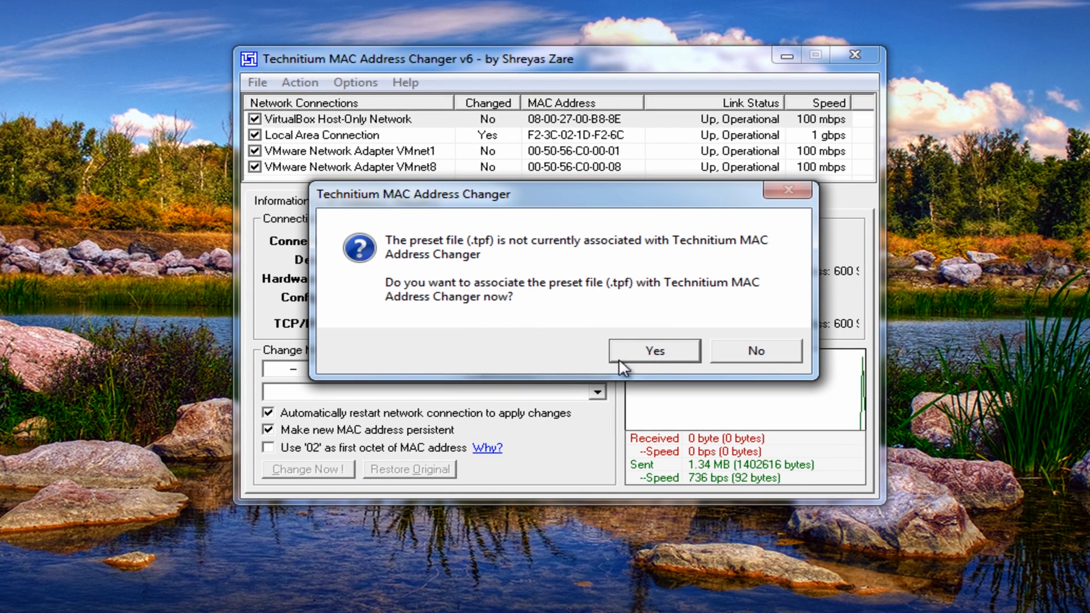
pyautogui.click(655, 350)
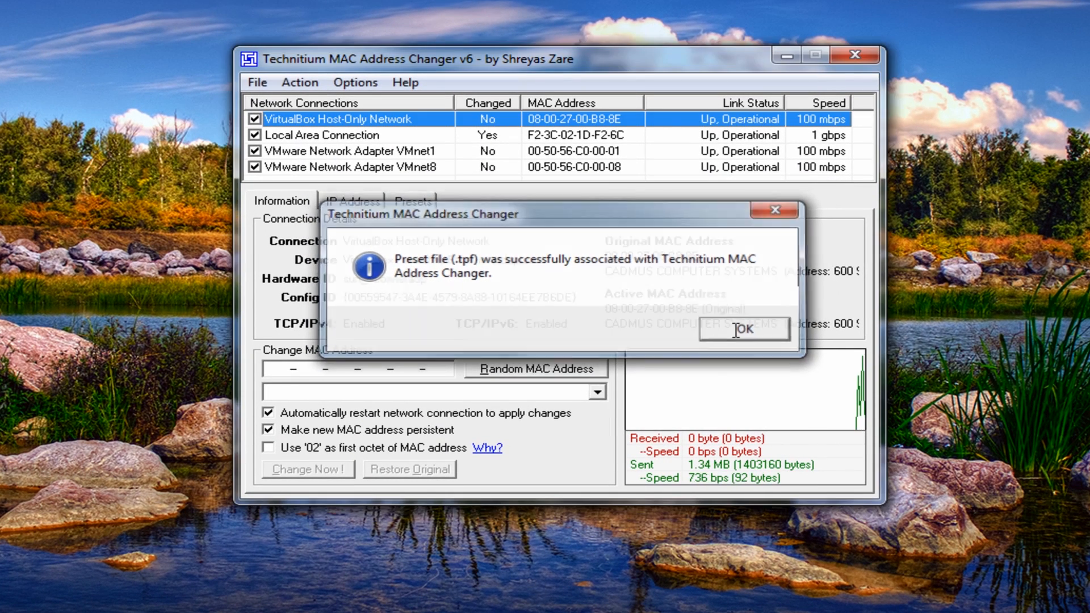
pyautogui.click(743, 329)
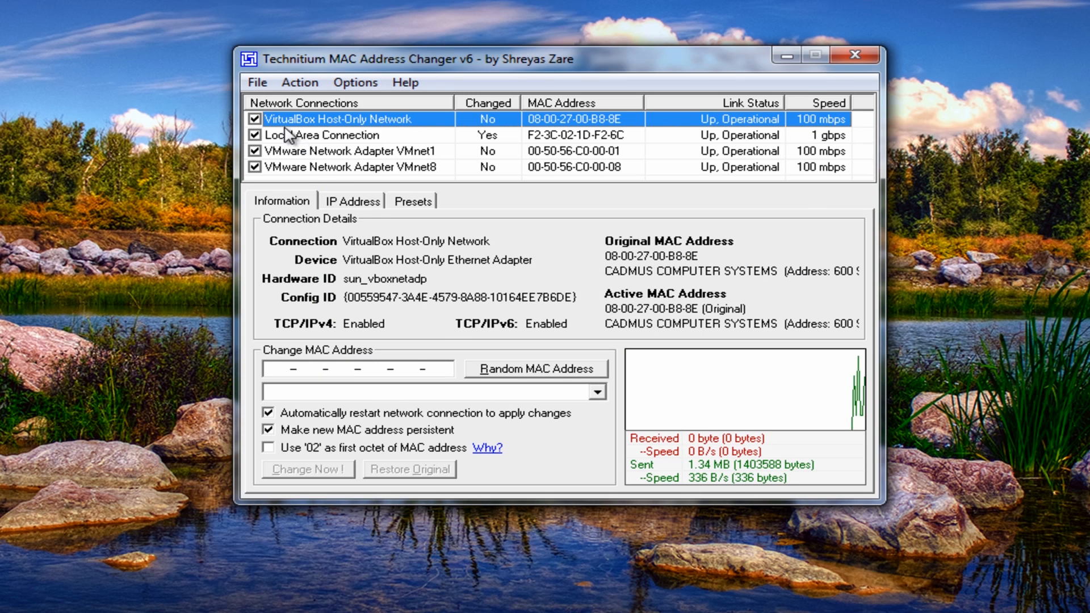
pyautogui.moveTo(286, 162)
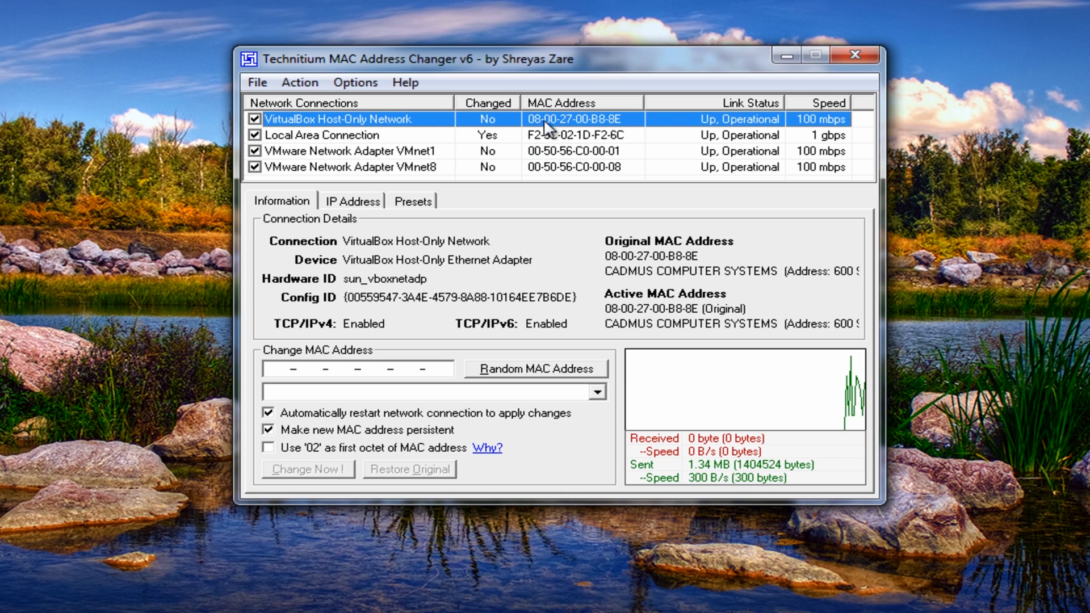
# - Select Local Area Connection and generate random address 00-06-65-7B-1D-93 (Sunny Giken)
pyautogui.click(327, 135)
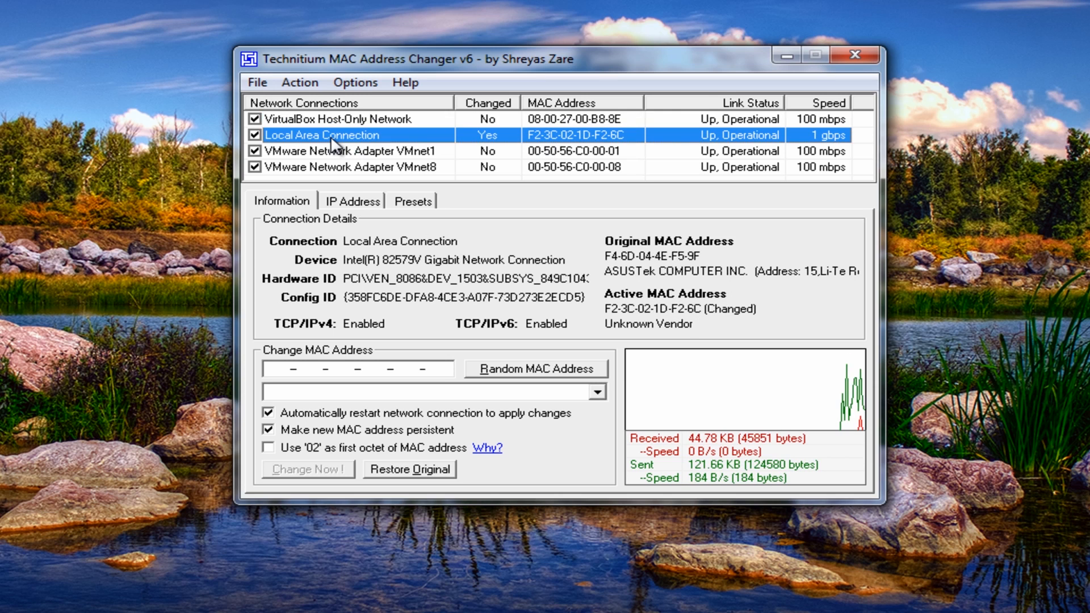
pyautogui.moveTo(484, 157)
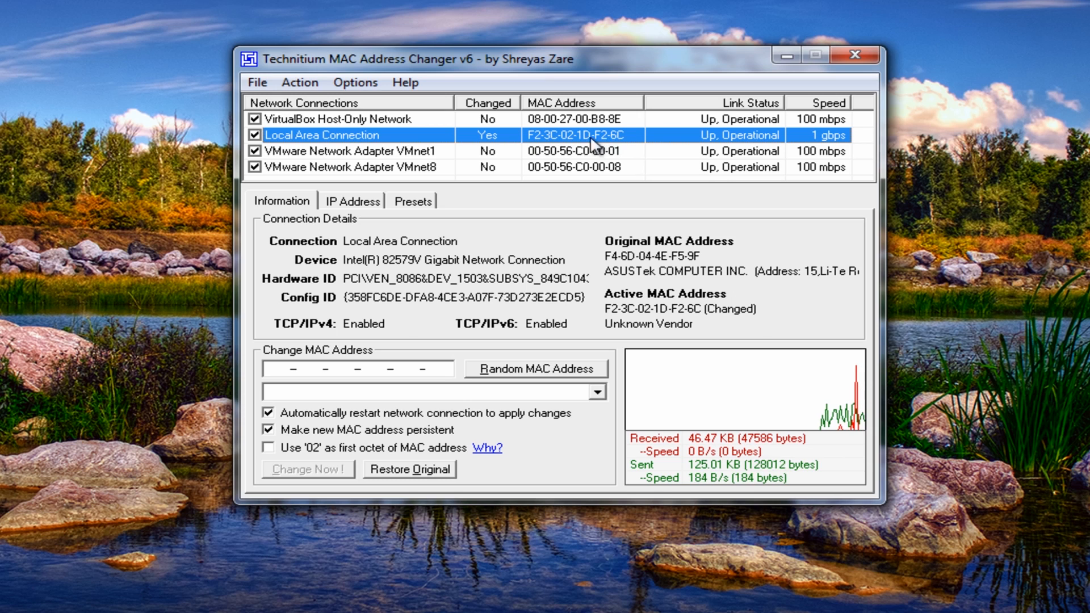
pyautogui.moveTo(455, 381)
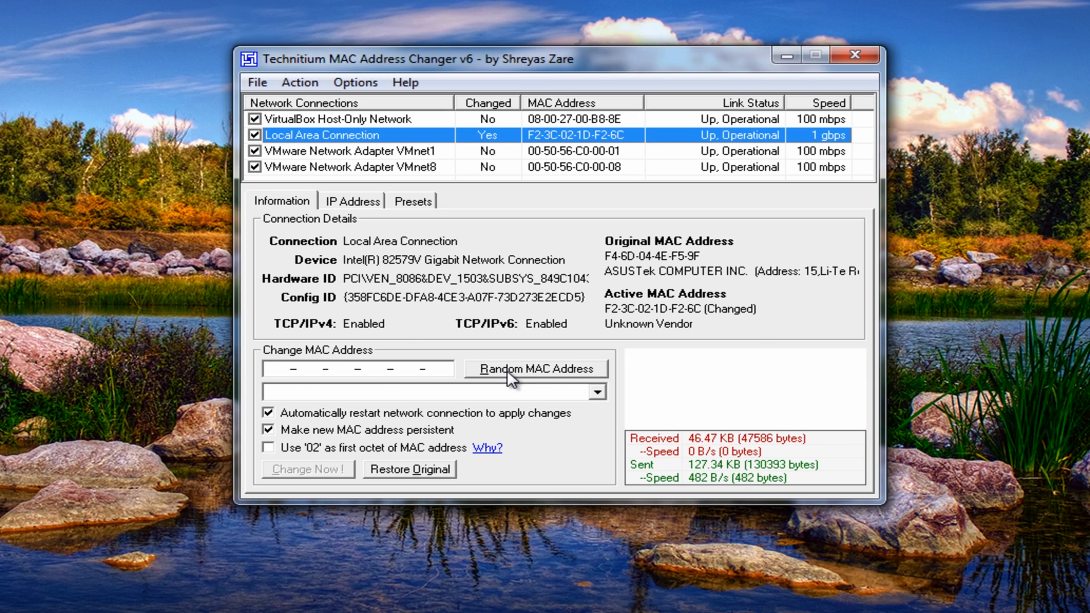
pyautogui.click(534, 369)
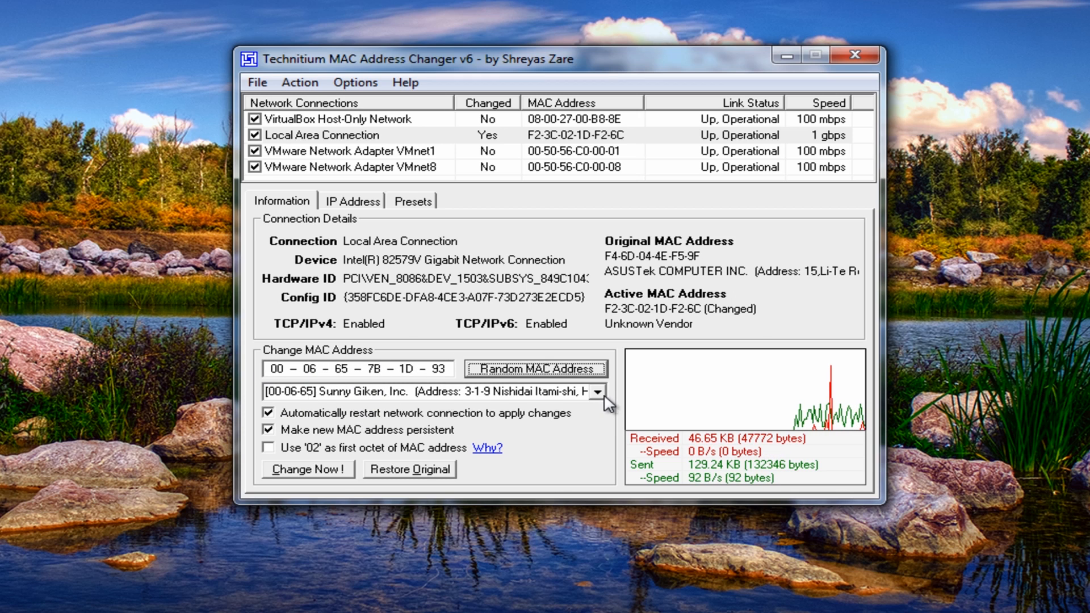
pyautogui.click(601, 391)
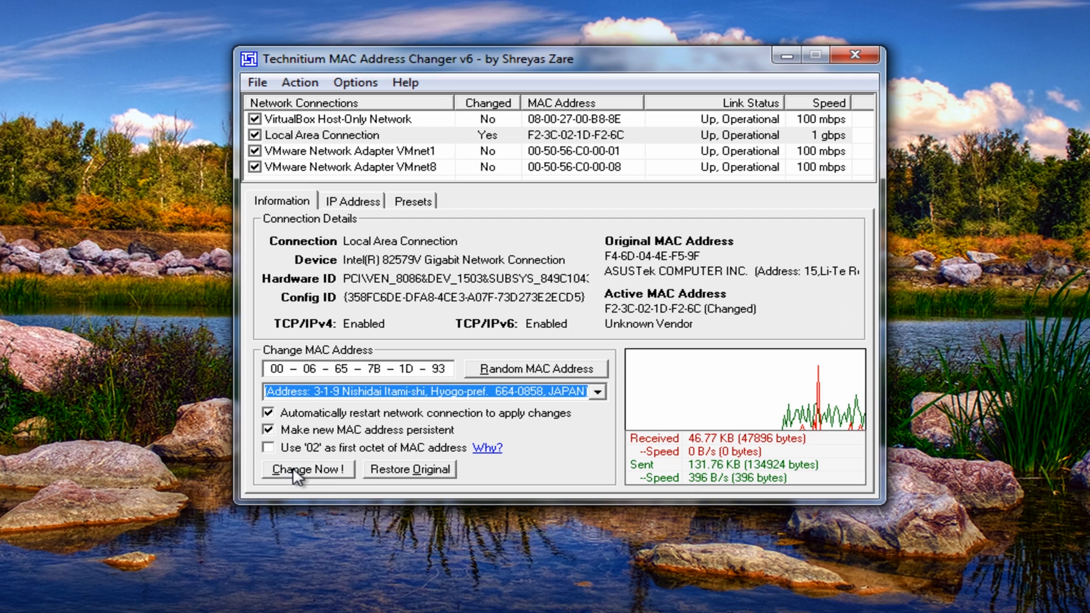
# - Change Local Area Connection to 00-06-65-7B-1D-93, confirm success, then inspect VMnet8 and VirtualBox adapters
pyautogui.click(309, 469)
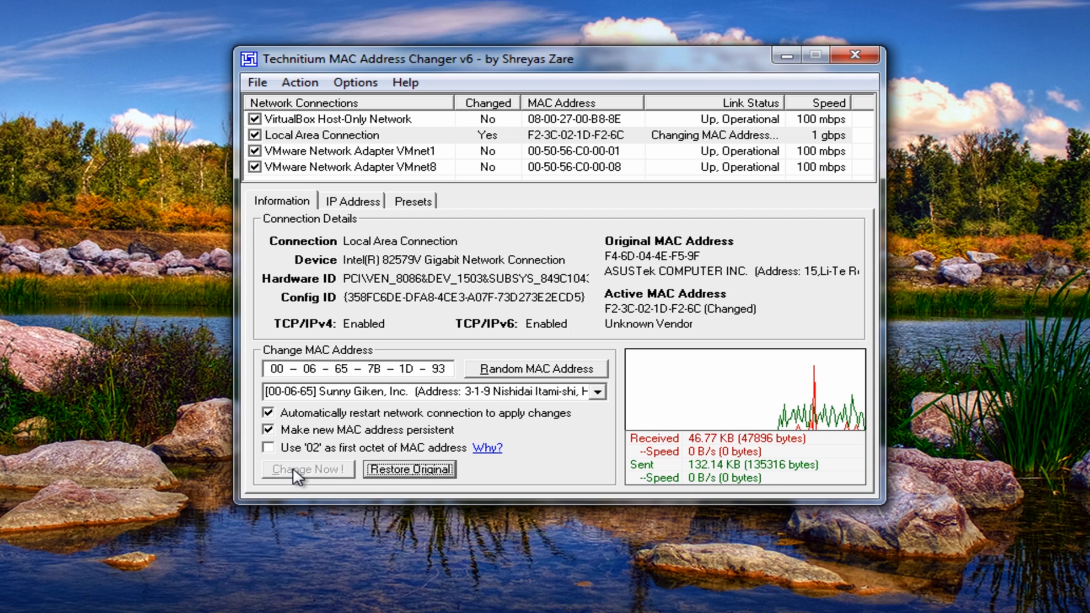
pyautogui.click(308, 469)
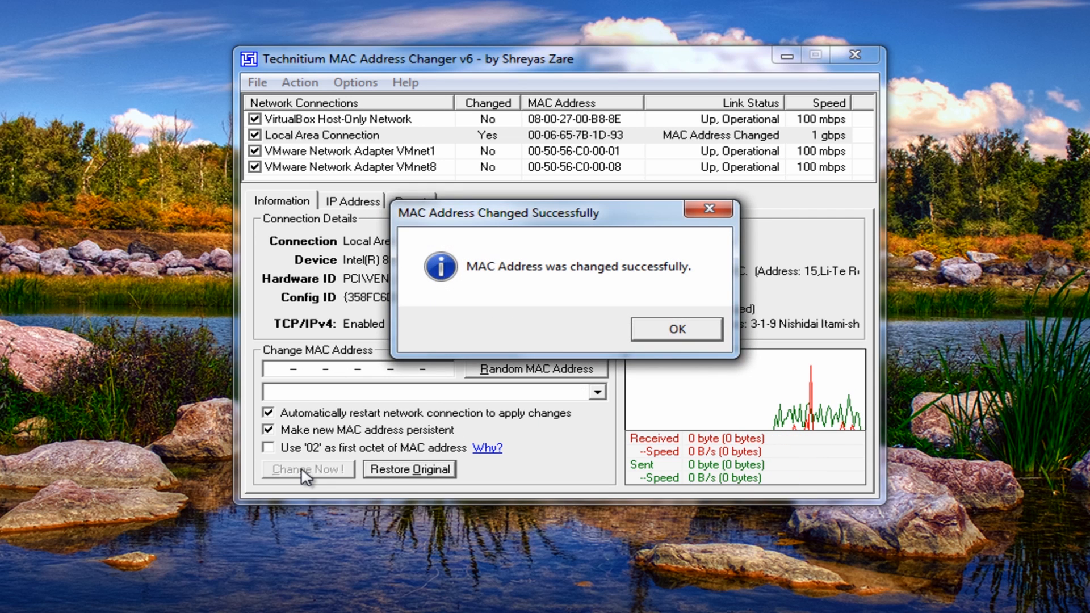
pyautogui.click(675, 328)
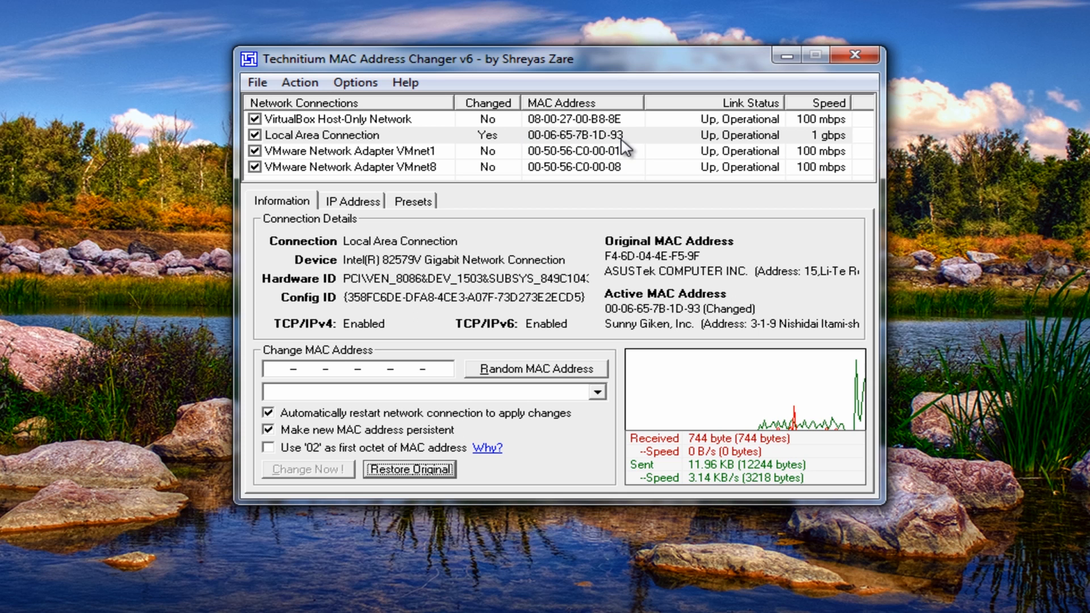
pyautogui.click(356, 167)
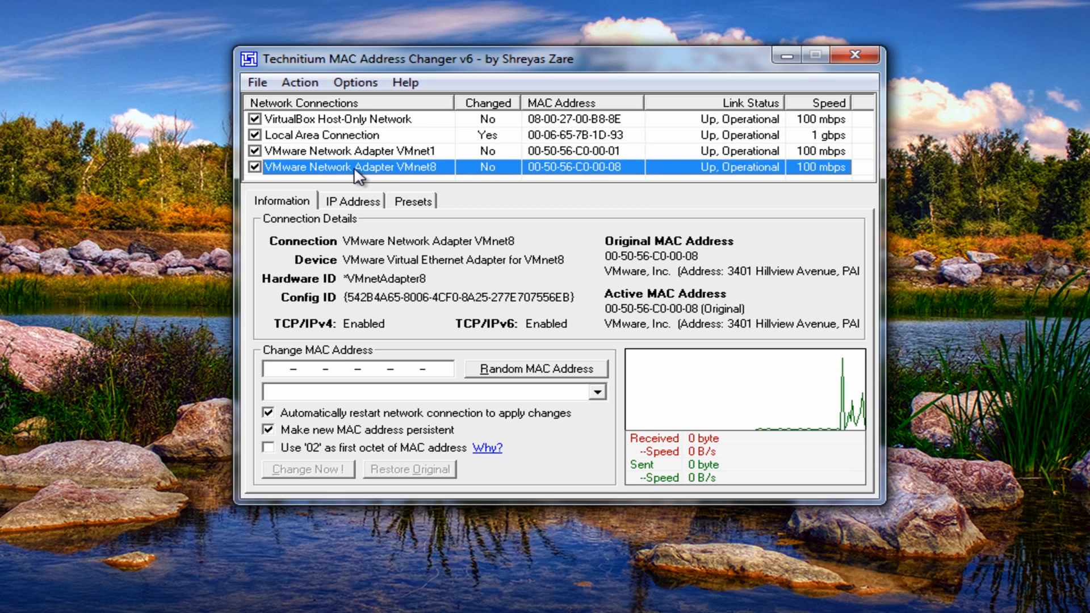
pyautogui.click(335, 119)
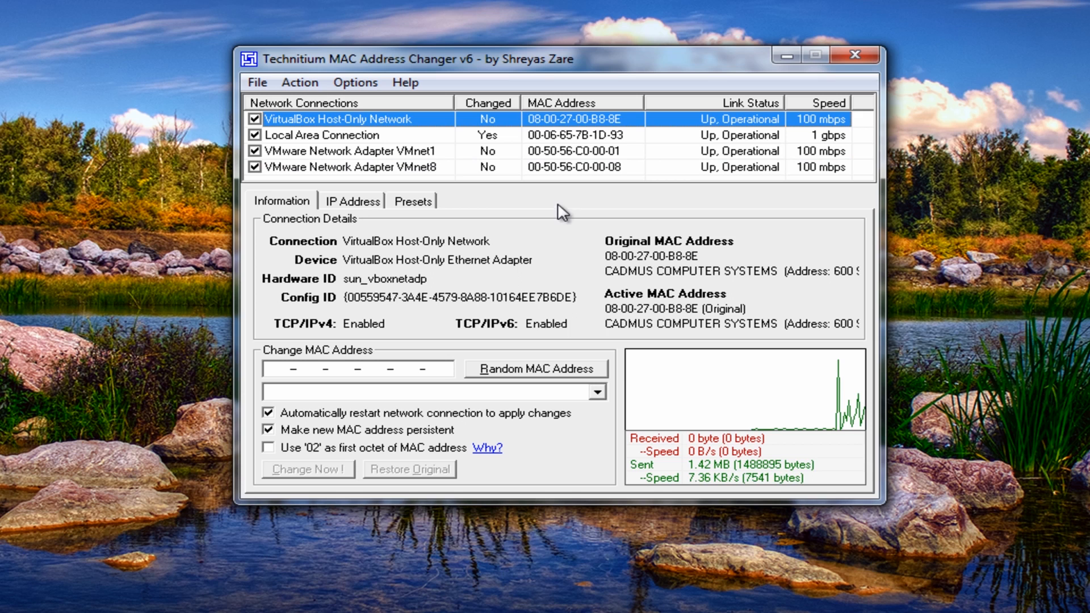
pyautogui.moveTo(631, 97)
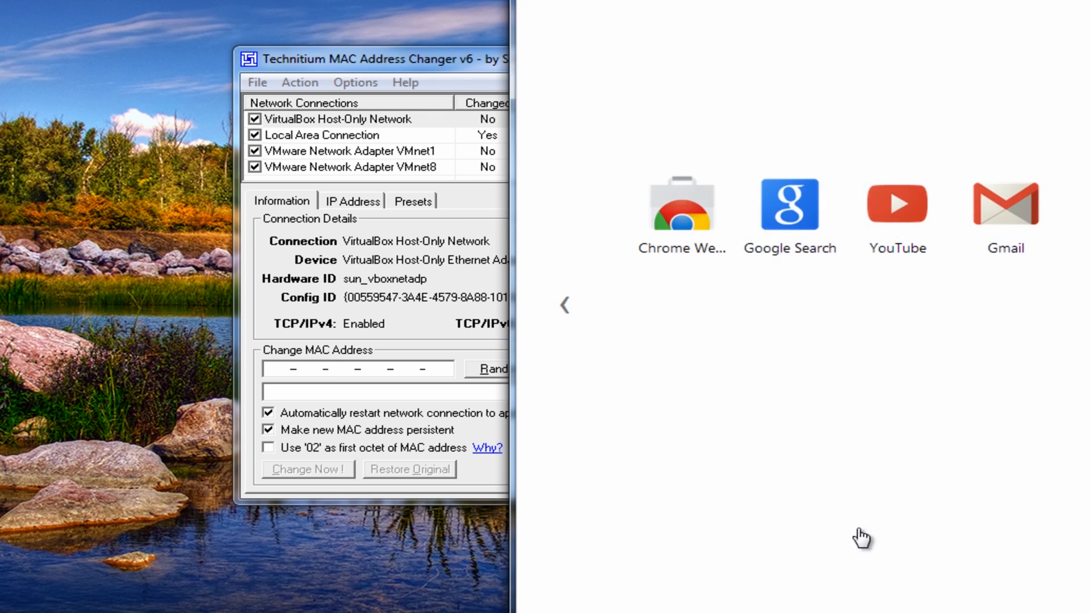
# - Dismiss the Chrome window and close Technitium MAC Address Changer, returning to the desktop
pyautogui.click(789, 205)
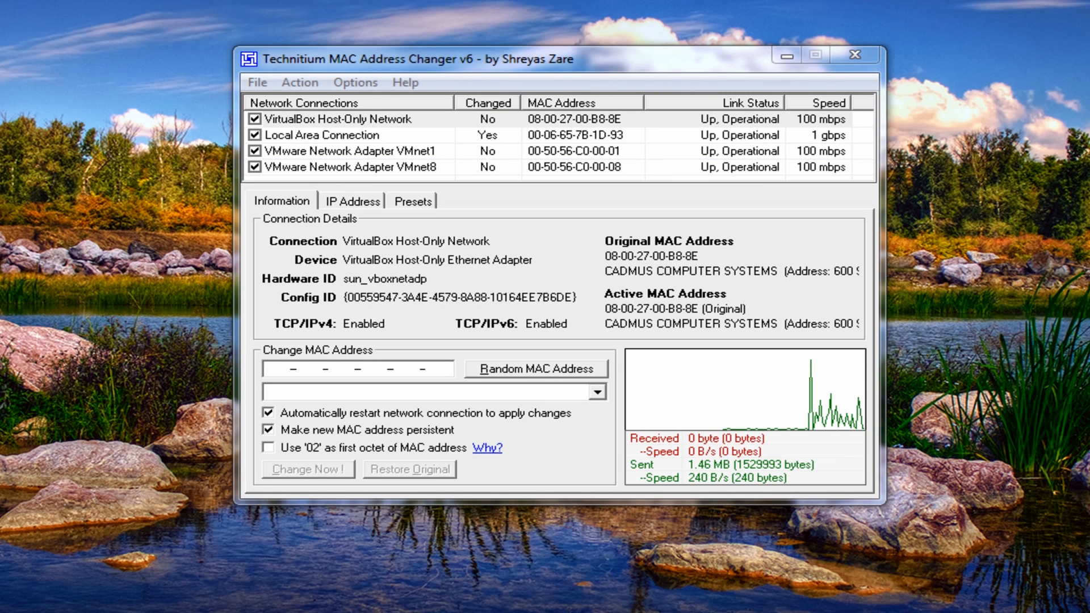
pyautogui.moveTo(854, 55)
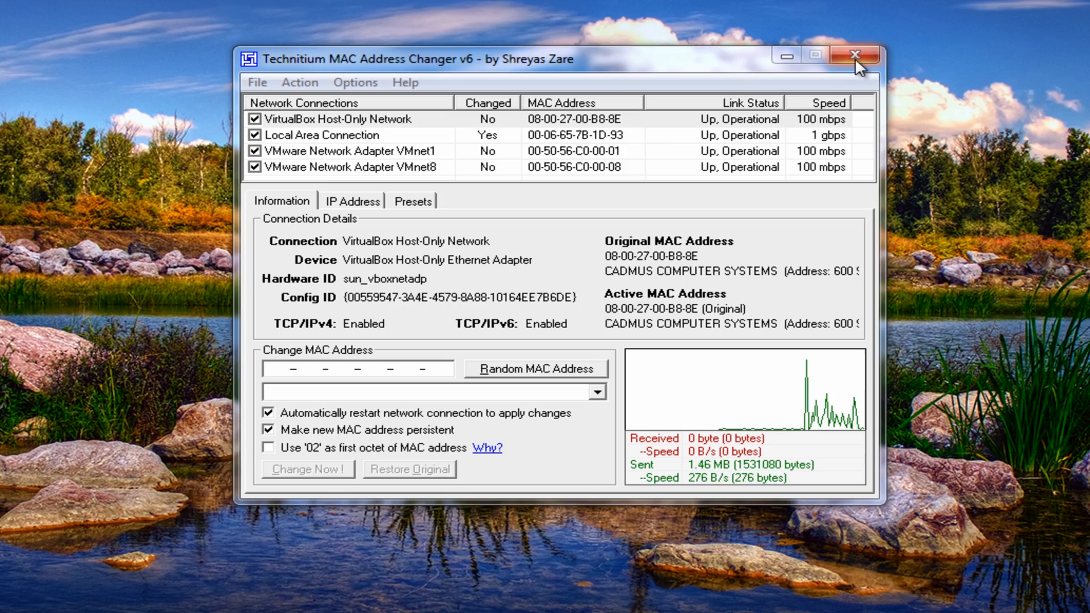
pyautogui.click(848, 56)
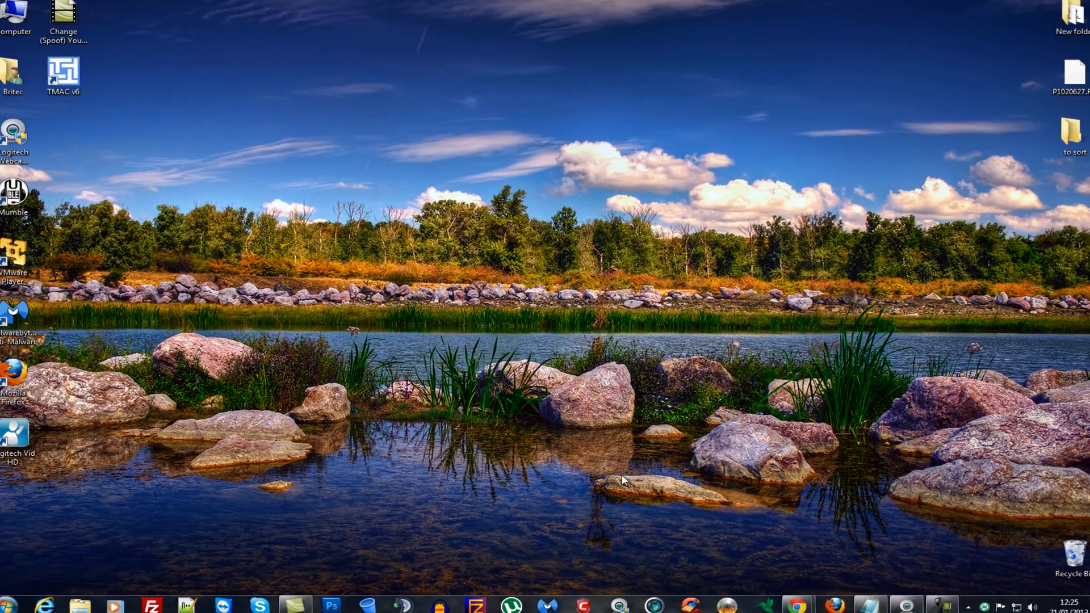